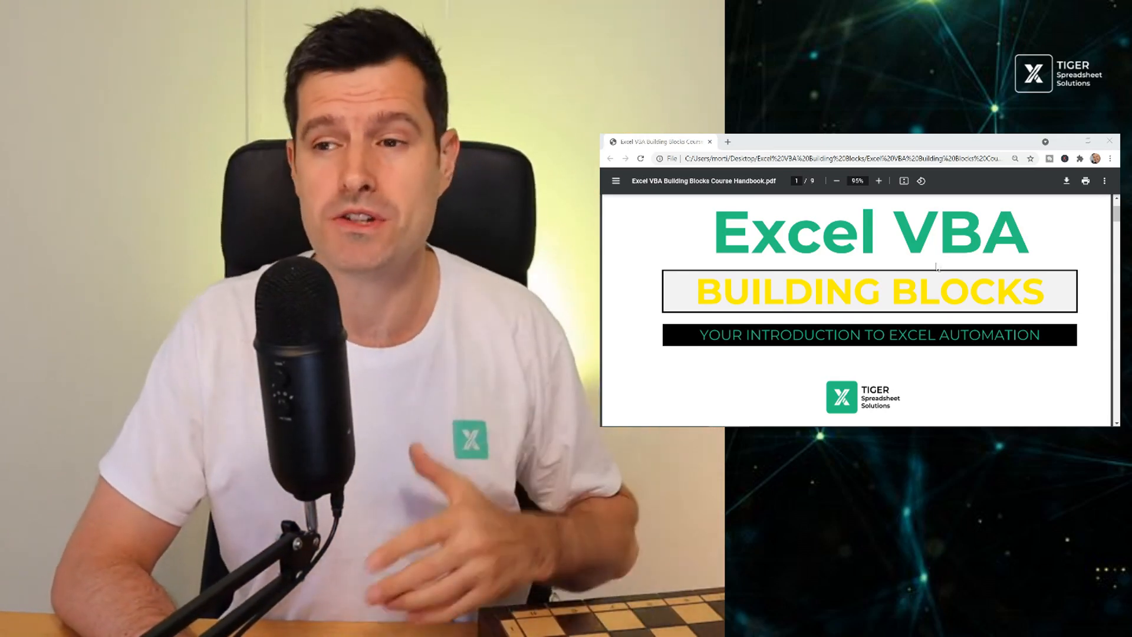
Scroll the course handbook PDF from the cover page down to the welcome page.
scroll("down", 3)
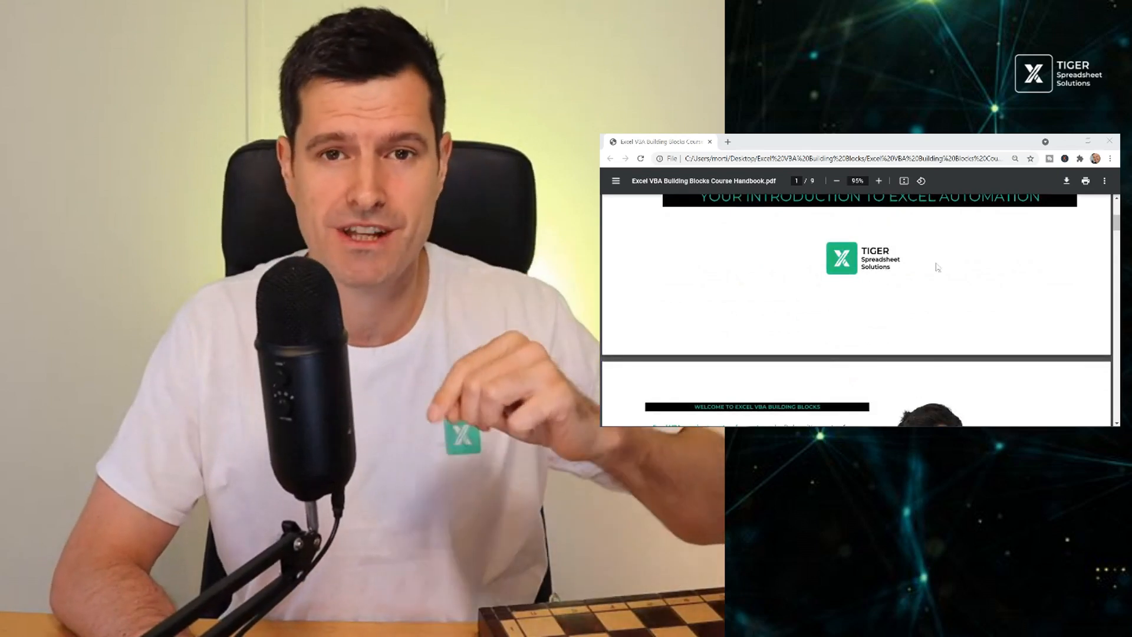
scroll("down", 3)
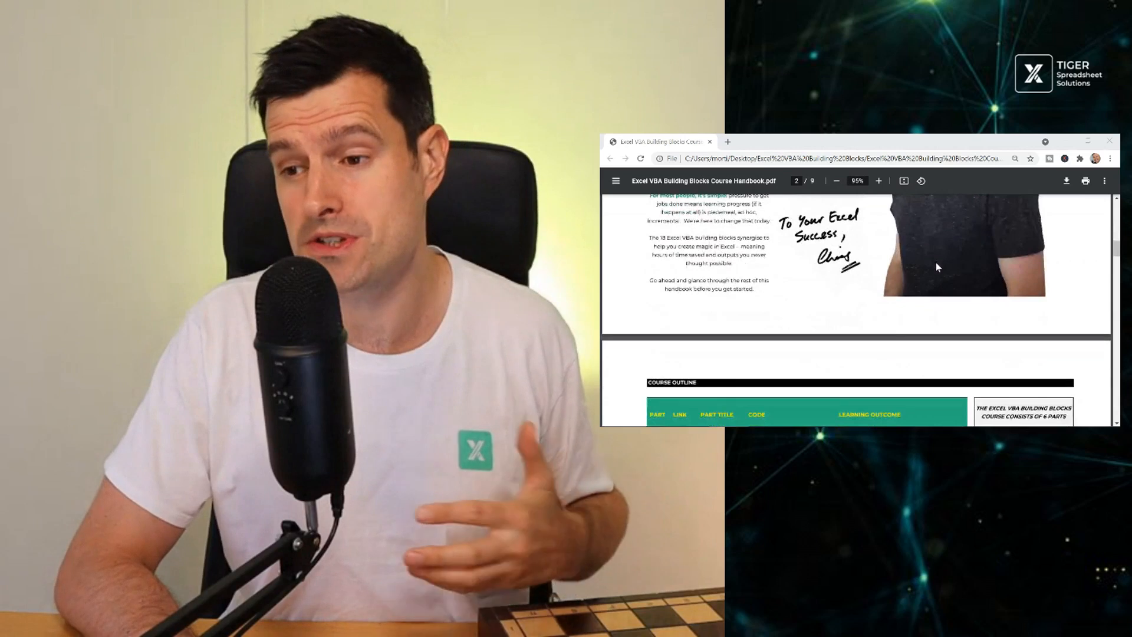
scroll("down", 3)
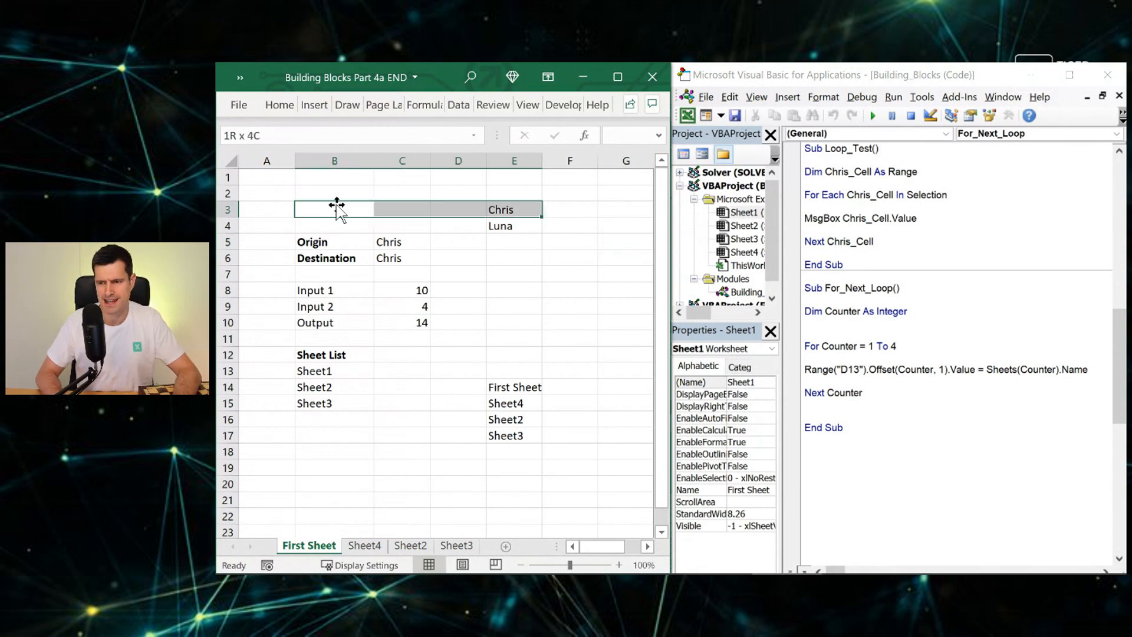
Delete the old sheet data, enter 1 to 6 down B4:B9, and select that list.
left_click_drag(334, 209, 514, 435)
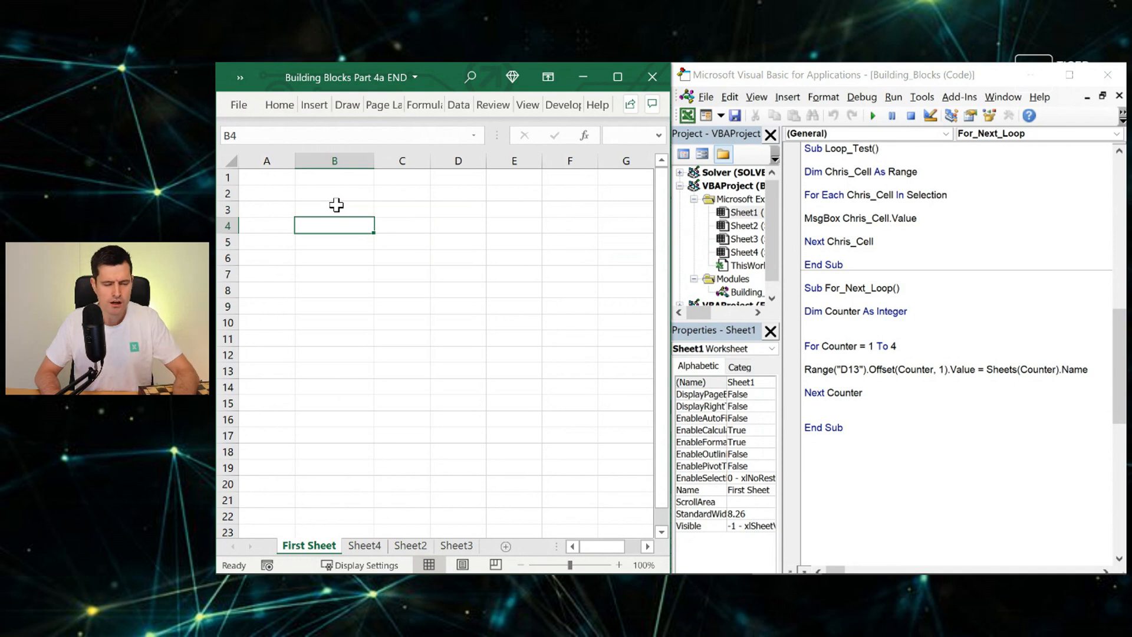
type("1")
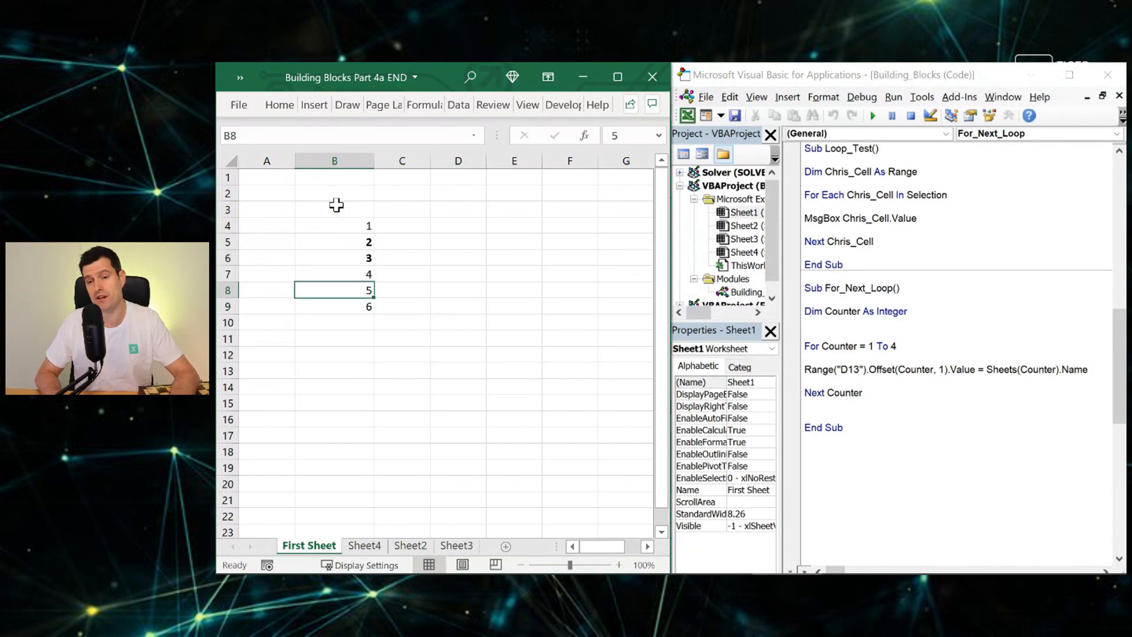
left_click_drag(334, 226, 334, 290)
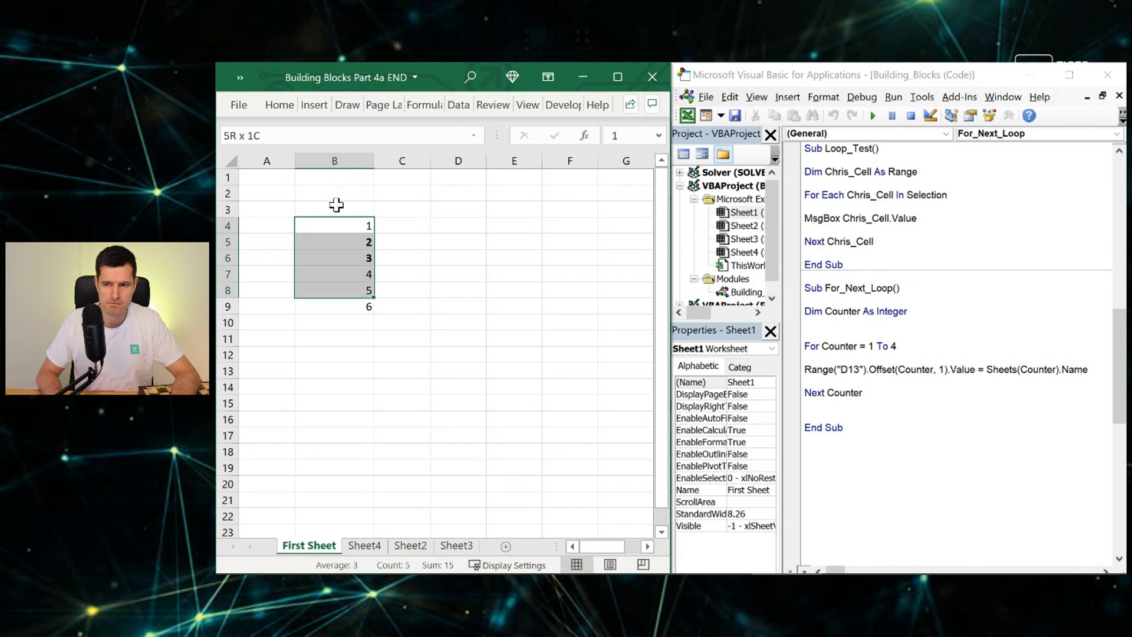
left_click_drag(334, 225, 334, 306)
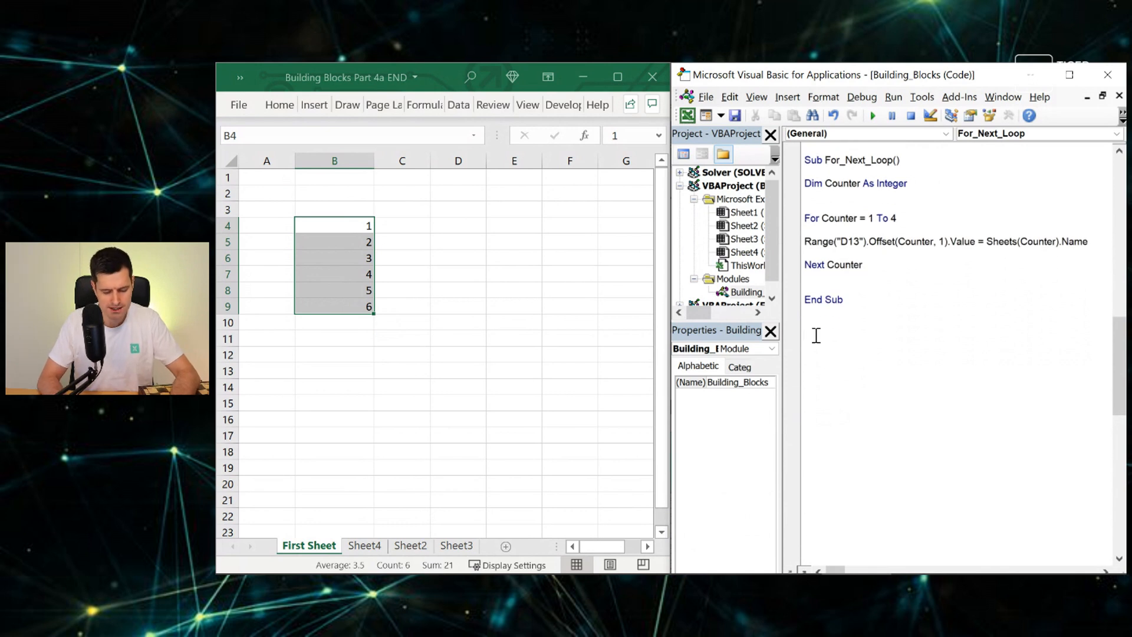
Declare Sub Offset_Test below For_Next_Loop so the editor adds its End Sub.
type("Sub Offset_Tes")
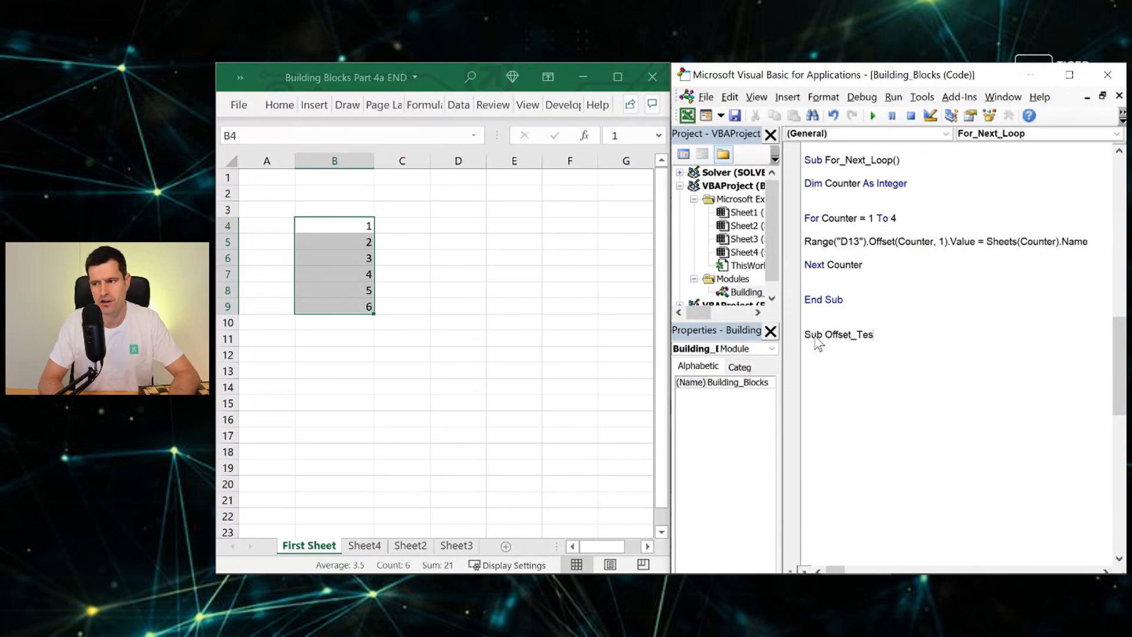
key("Enter")
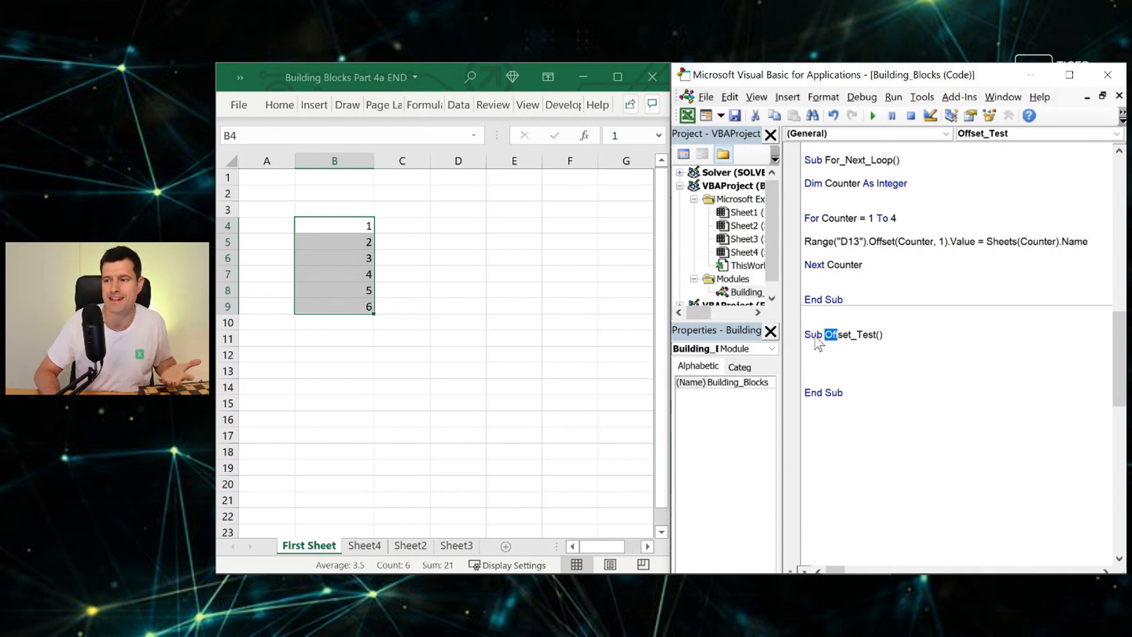
double_click(838, 334)
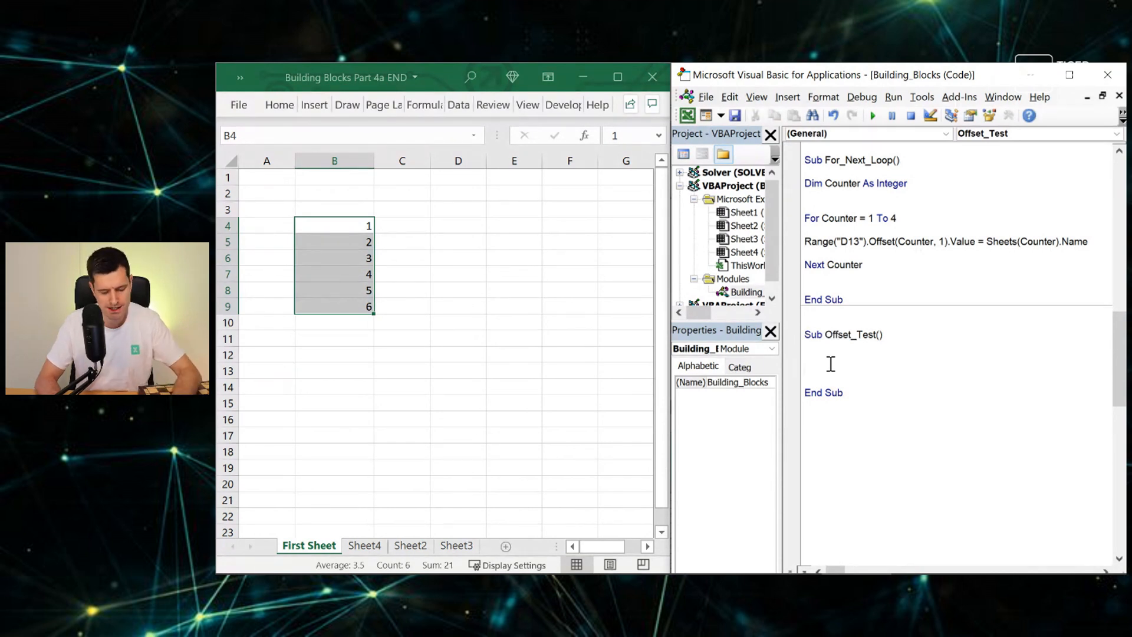
Write Range("D4").Offset(2, 1).Value = "here" inside Offset_Test, picking Value from IntelliSense.
type("Range(")
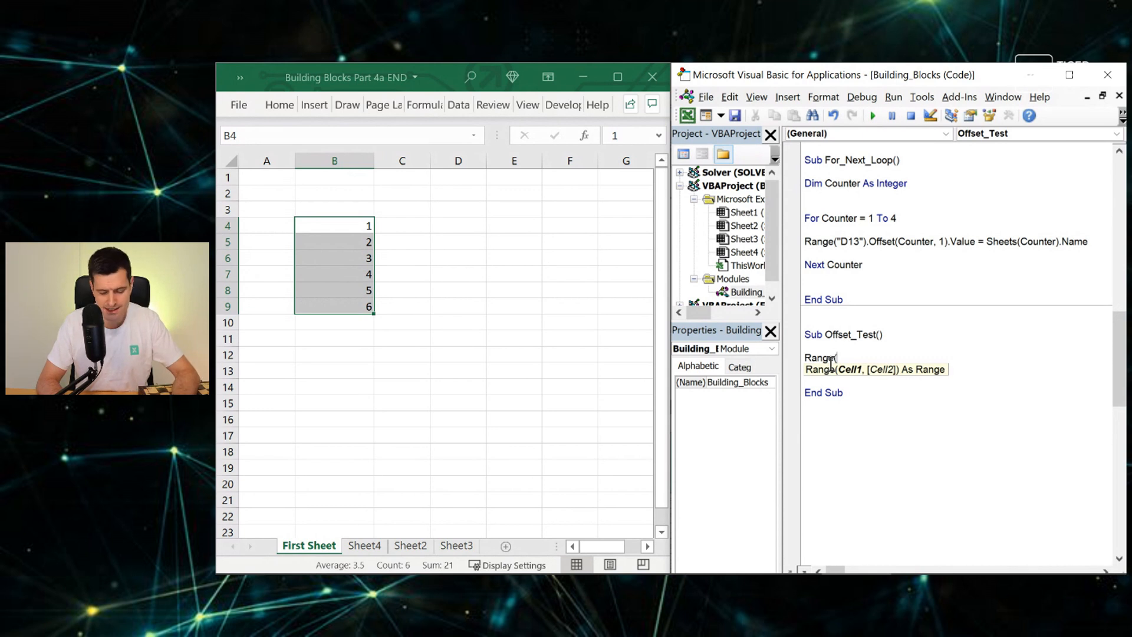
type("\"d")
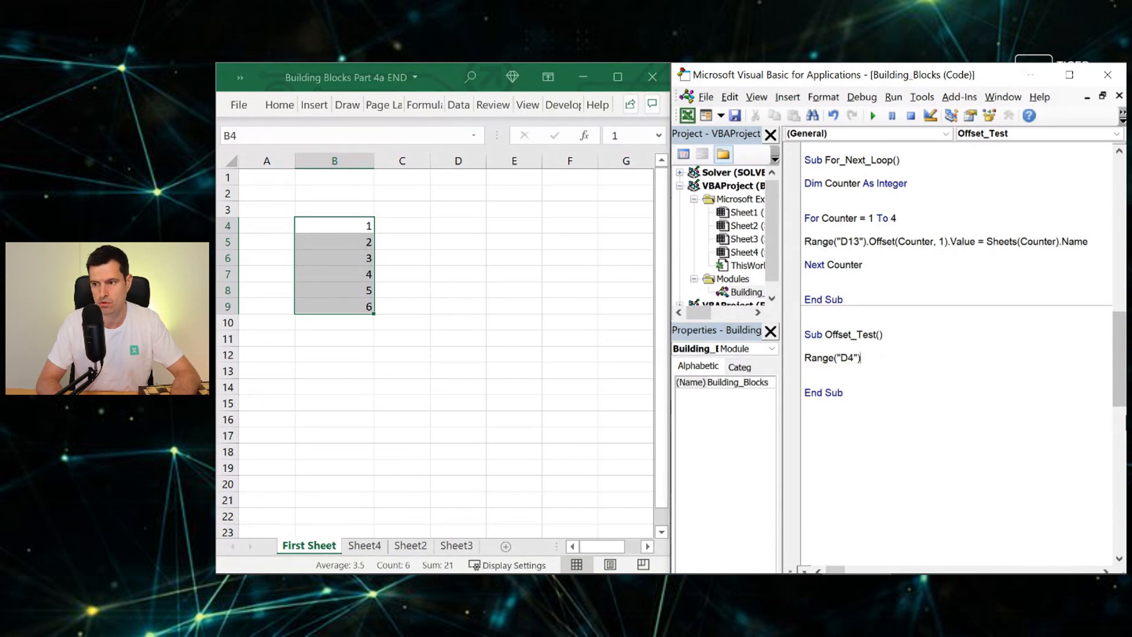
type(".off")
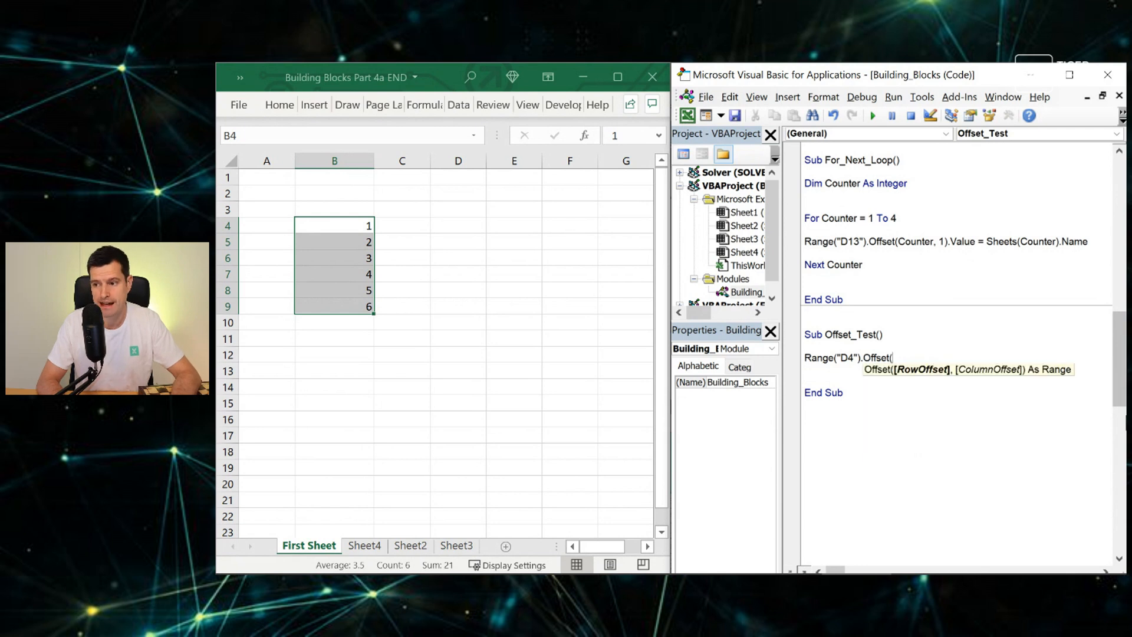
type("2,1")
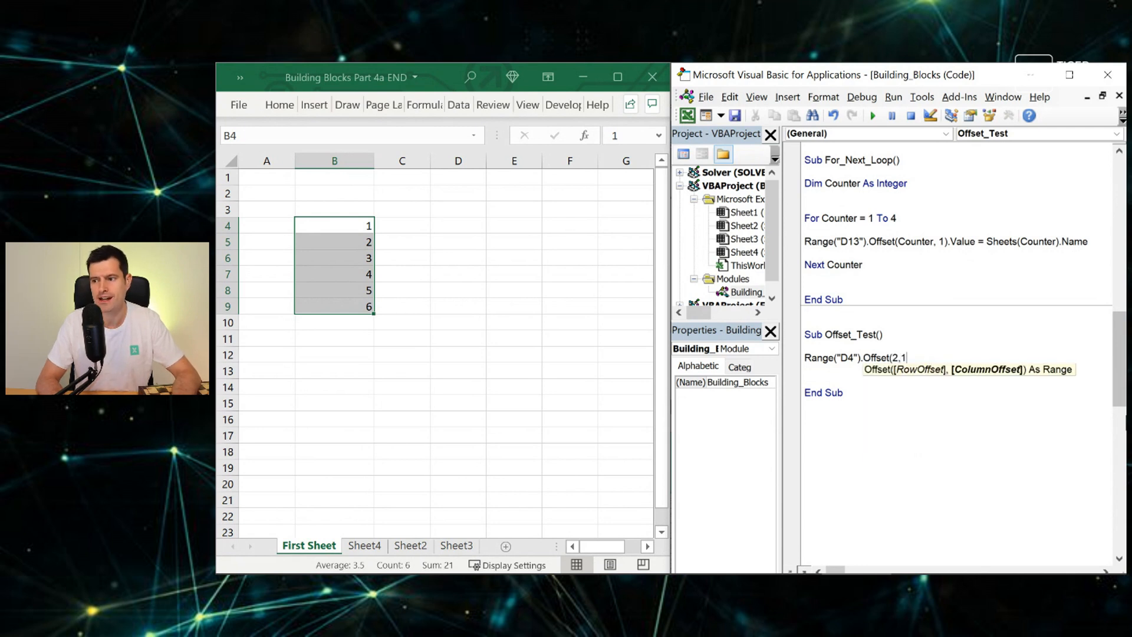
type(".value")
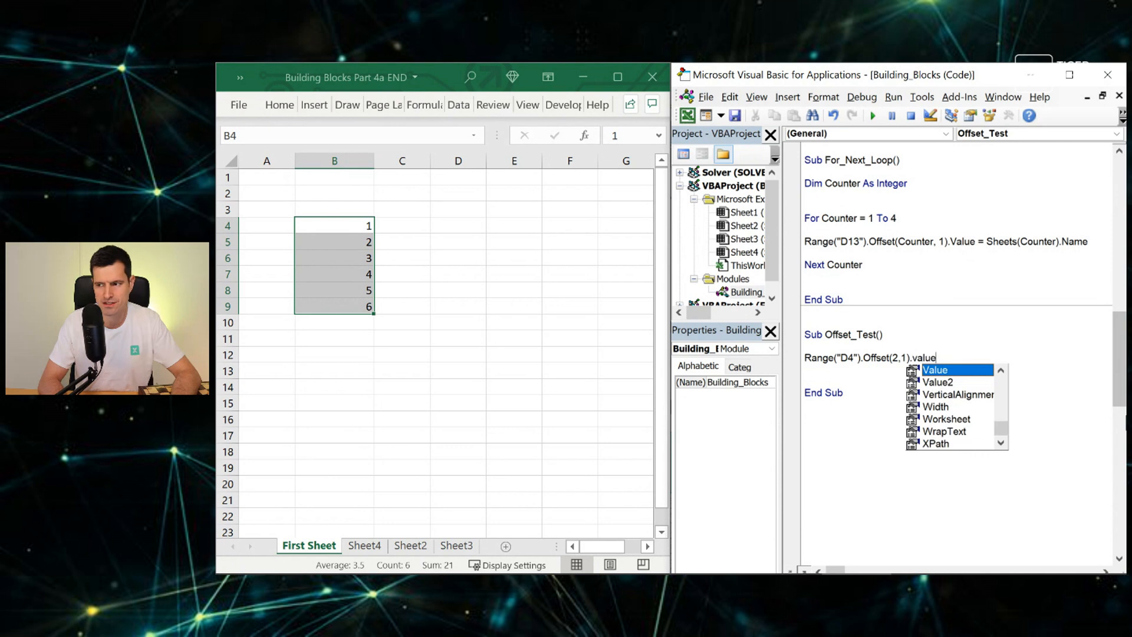
type(".Value =")
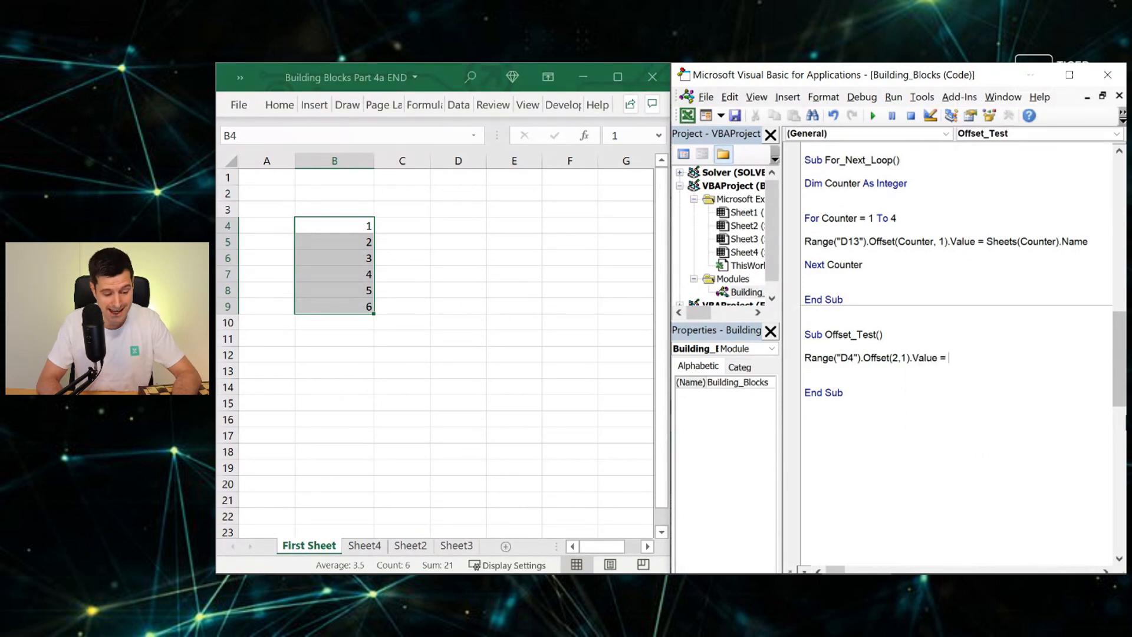
type("\"here\"")
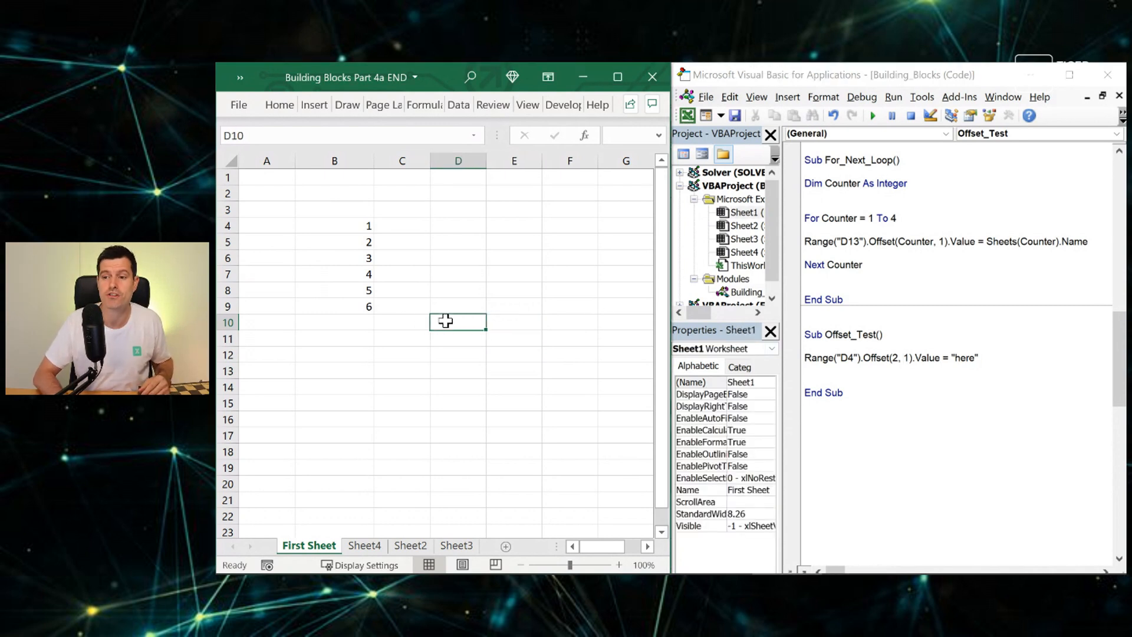
left_click(514, 322)
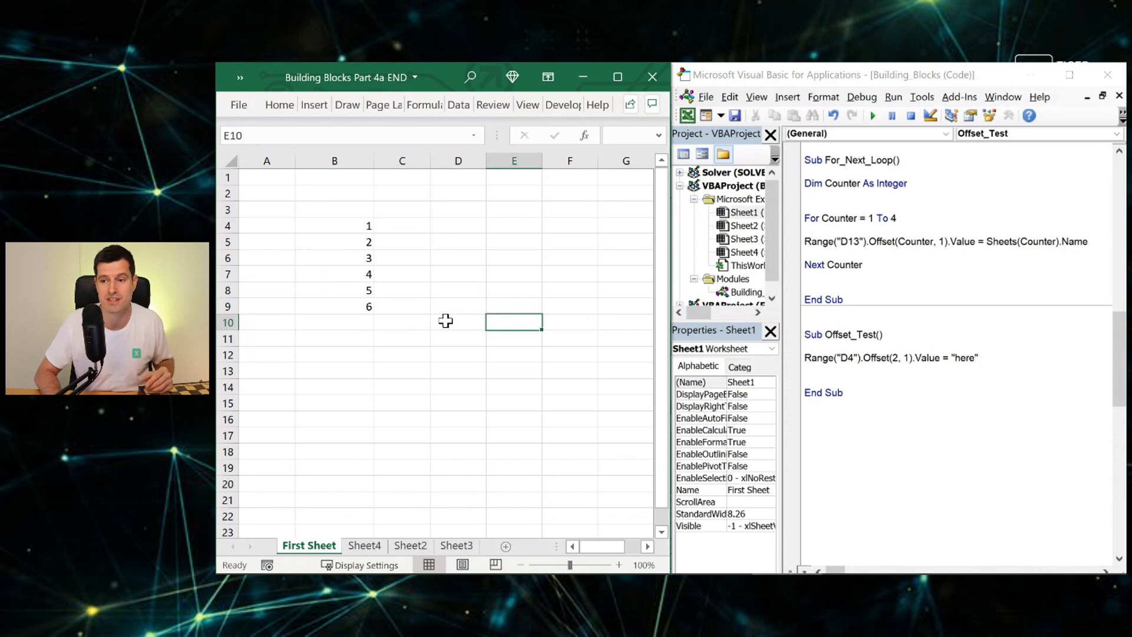
left_click(570, 322)
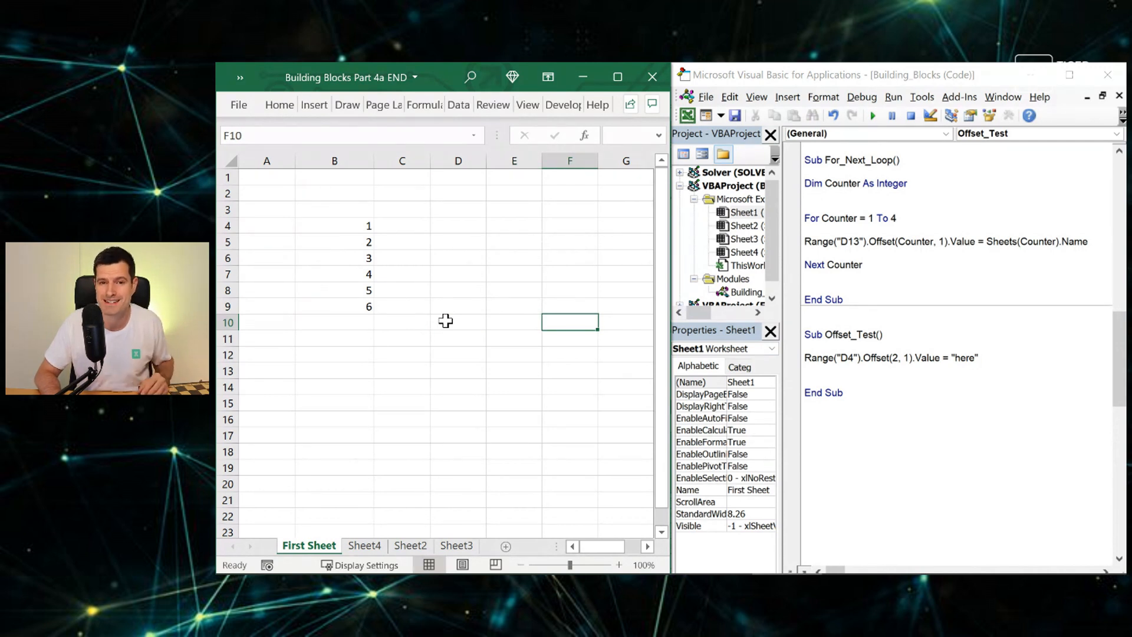
left_click(402, 322)
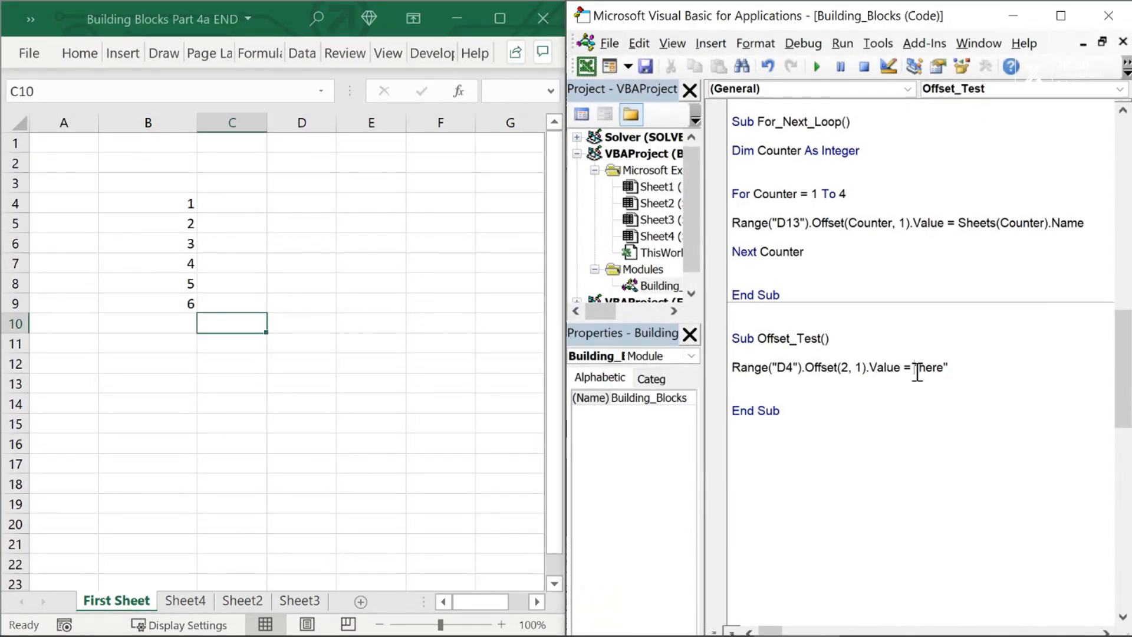
double_click(933, 368)
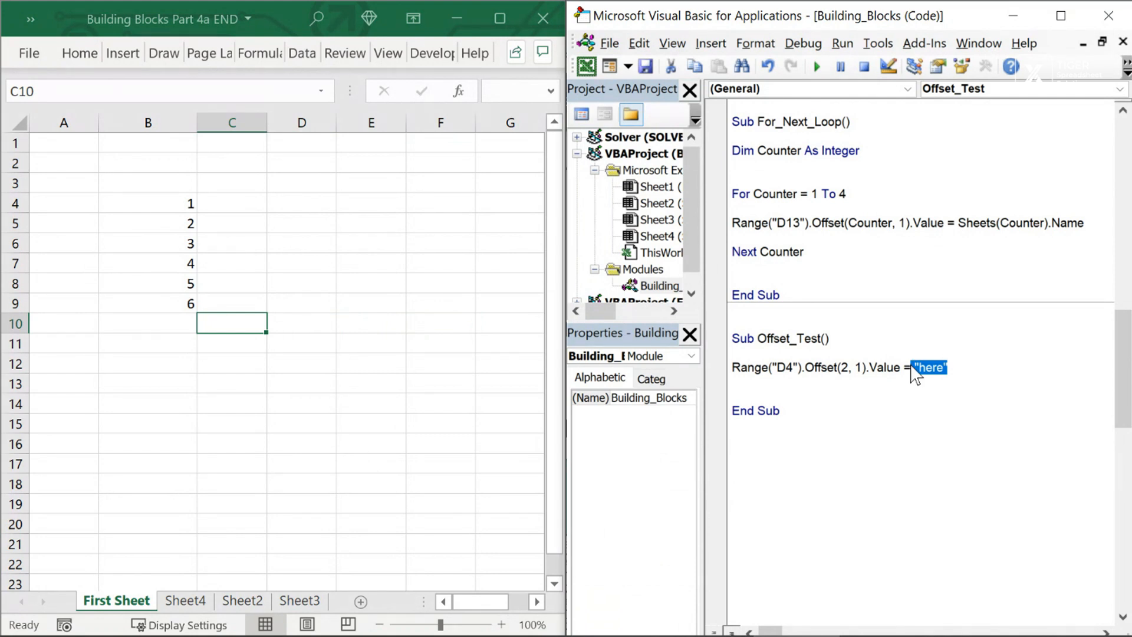
mouse_move(269, 202)
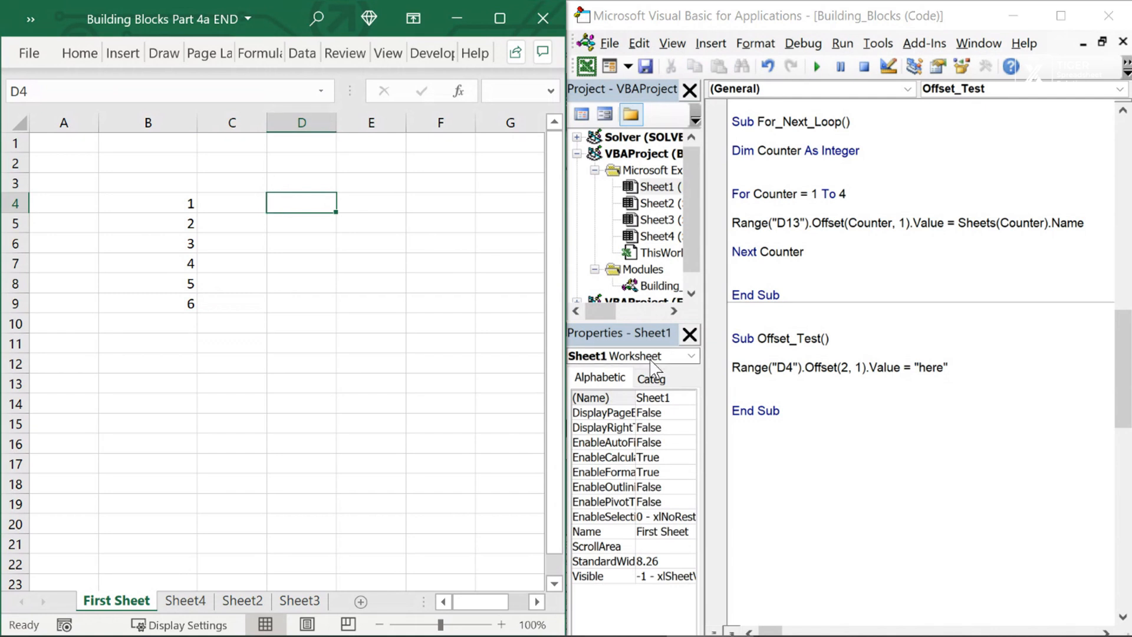
left_click(301, 223)
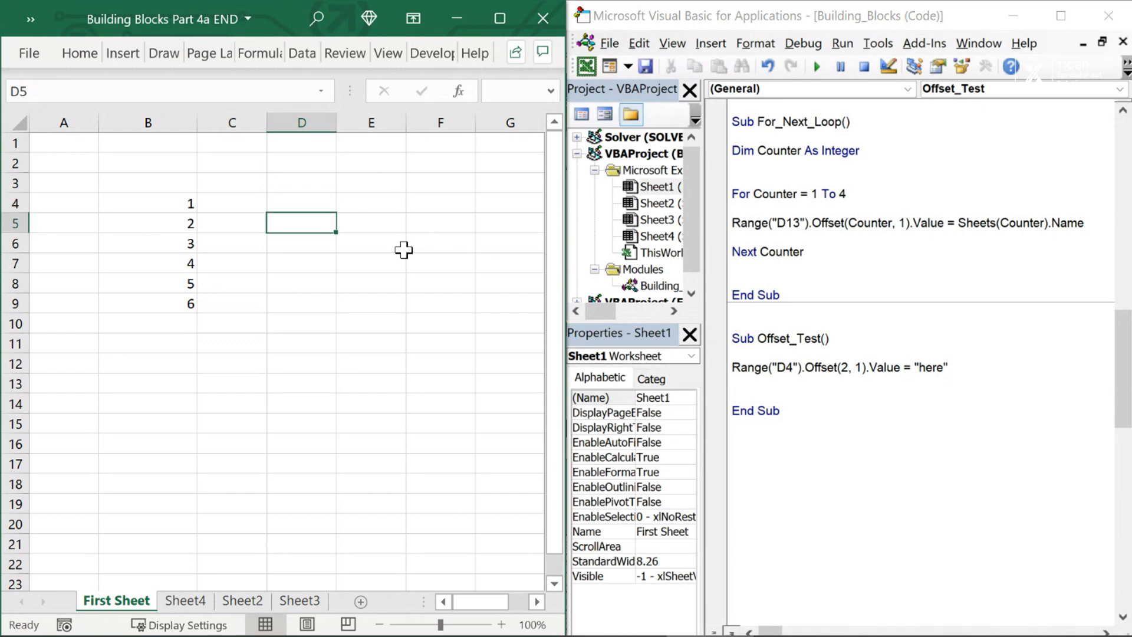
left_click(302, 252)
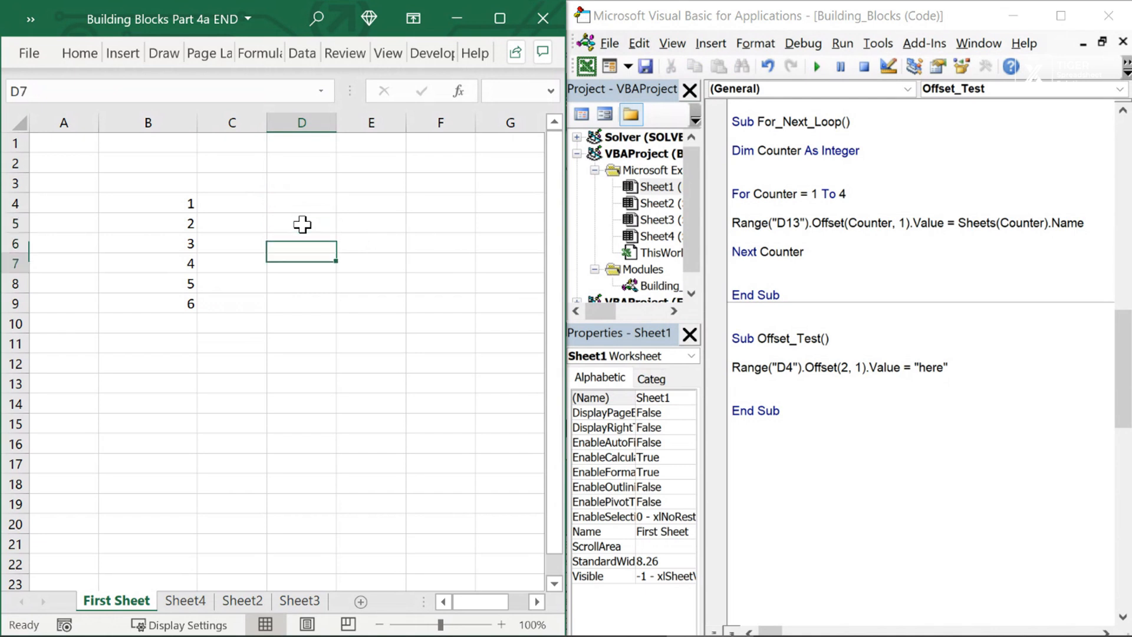
left_click(371, 263)
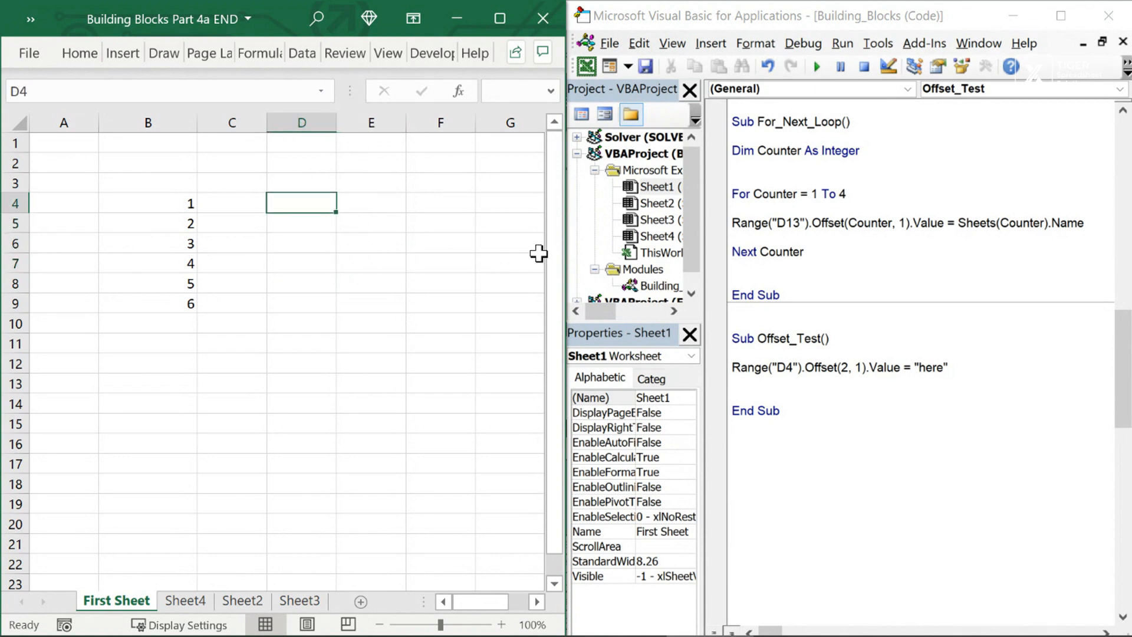
left_click(371, 243)
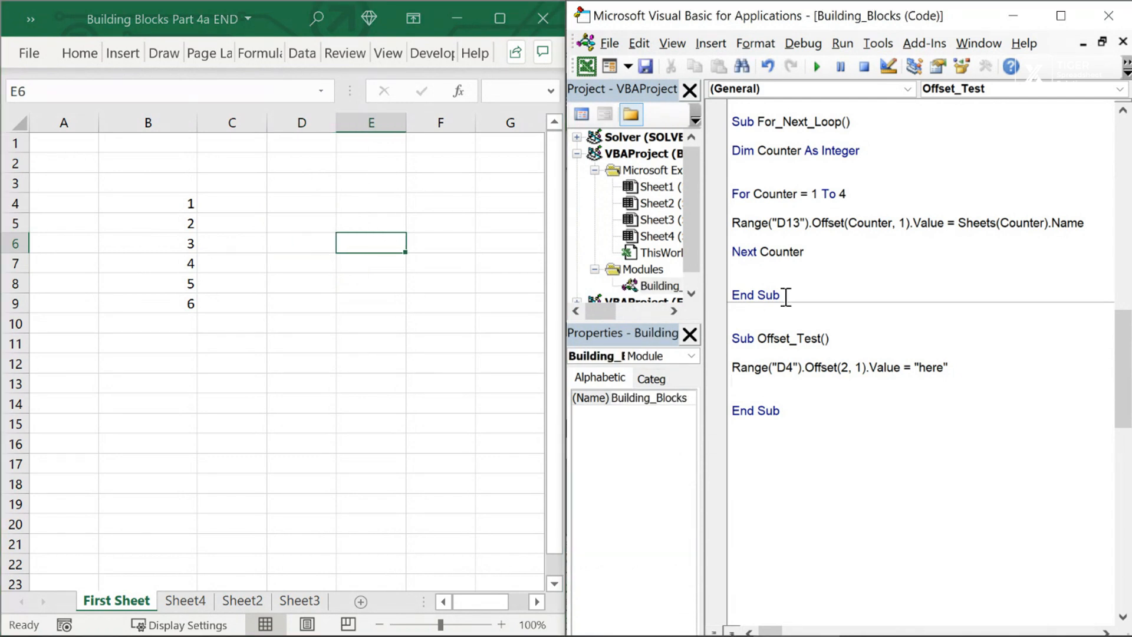
Change the Offset_Test start cell from D4 to D5 and run the macro.
left_click(817, 66)
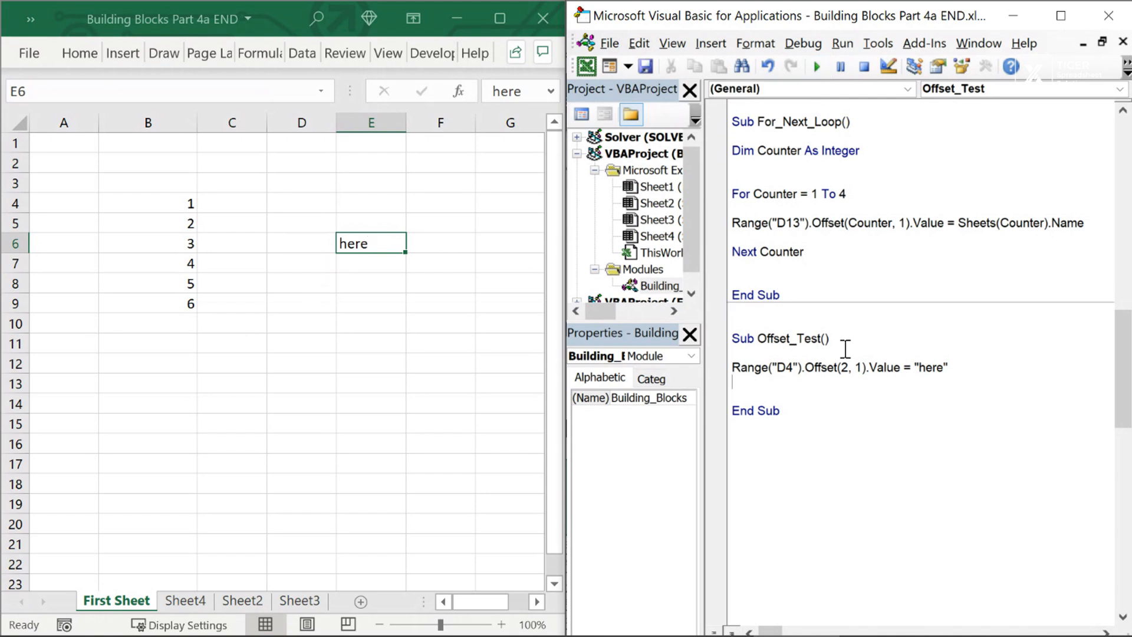
type("4")
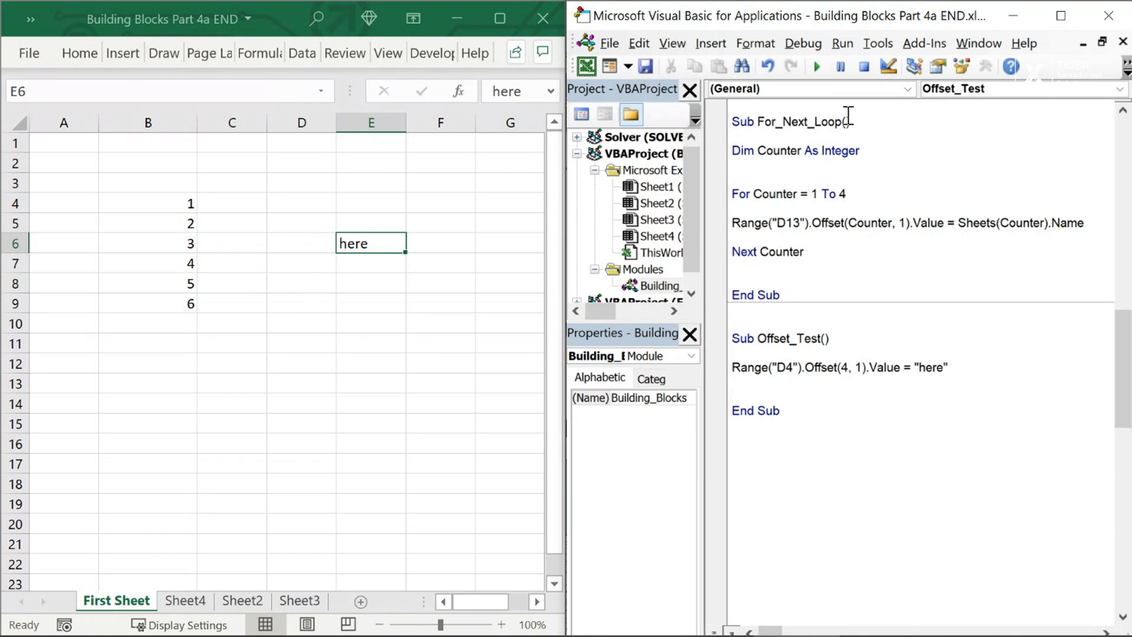
left_click(815, 66)
type("5")
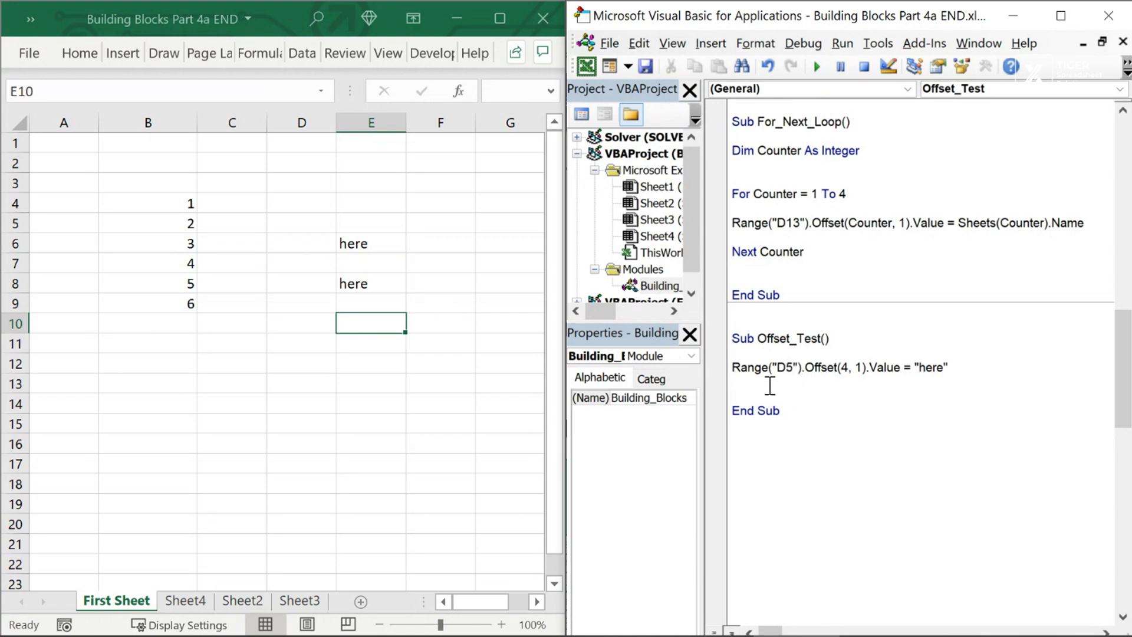
mouse_move(845, 394)
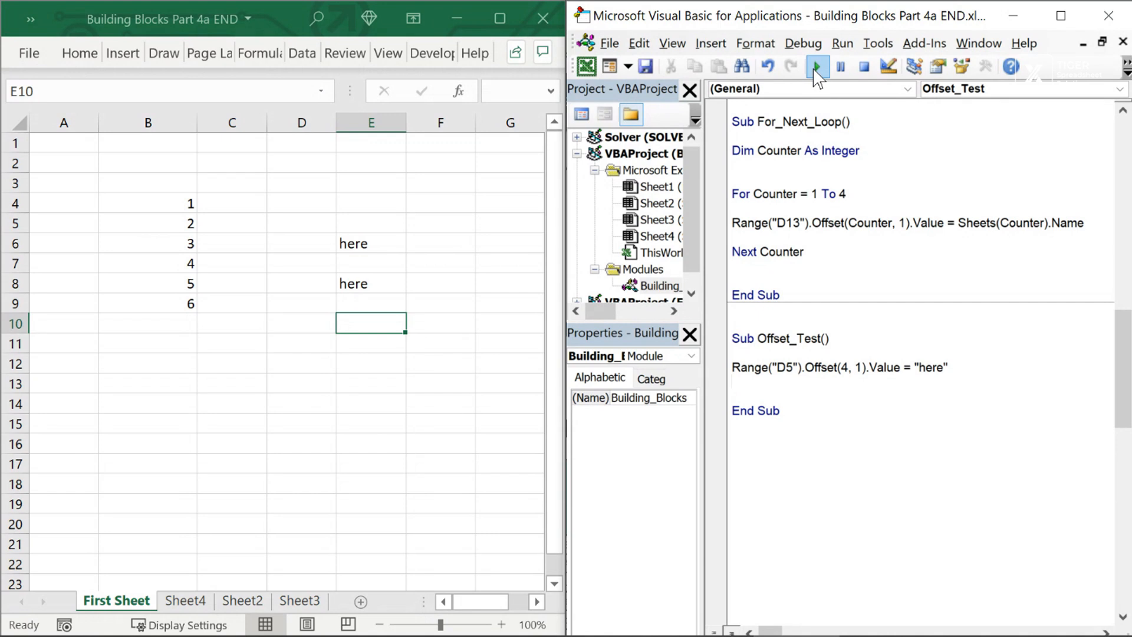
left_click(818, 66)
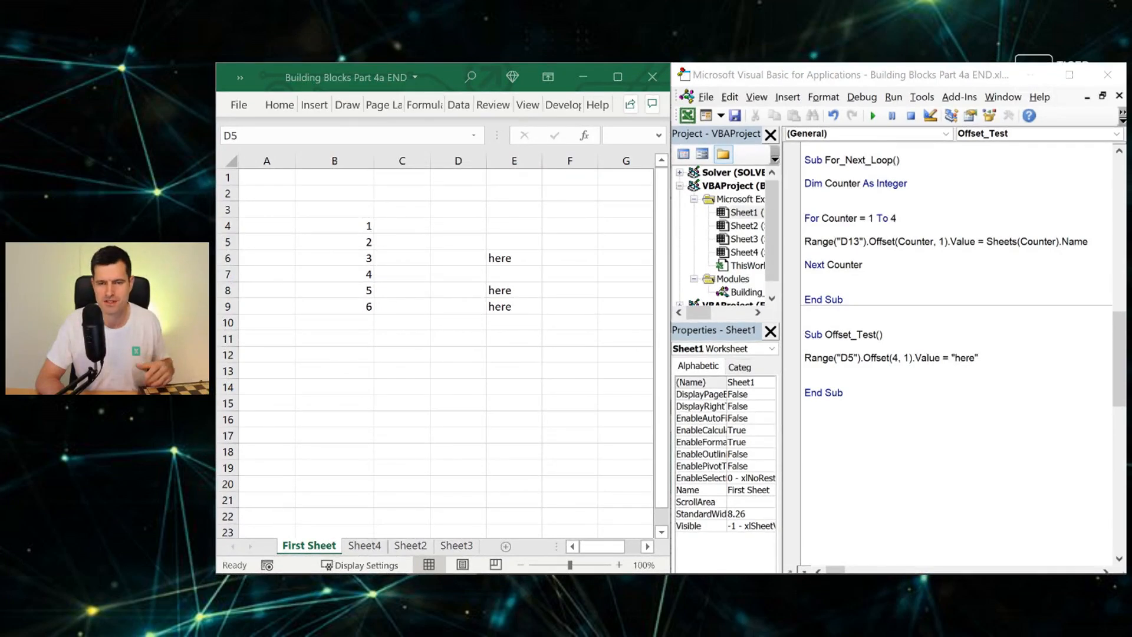
Delete the "here" entries in column E and select cell B4.
left_click(458, 241)
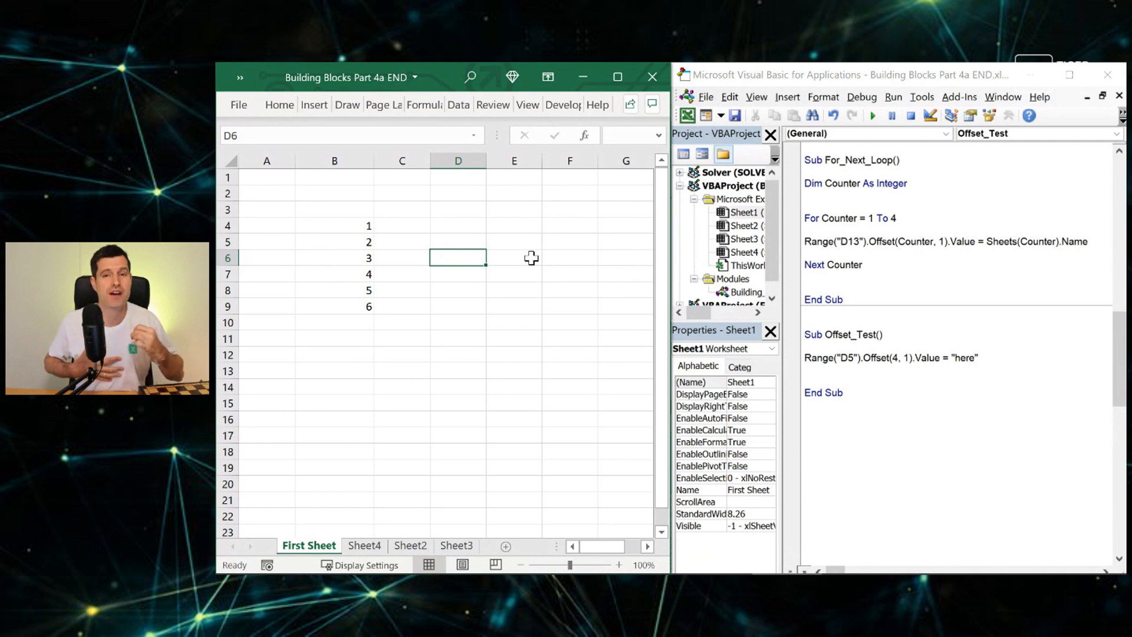
mouse_move(270, 201)
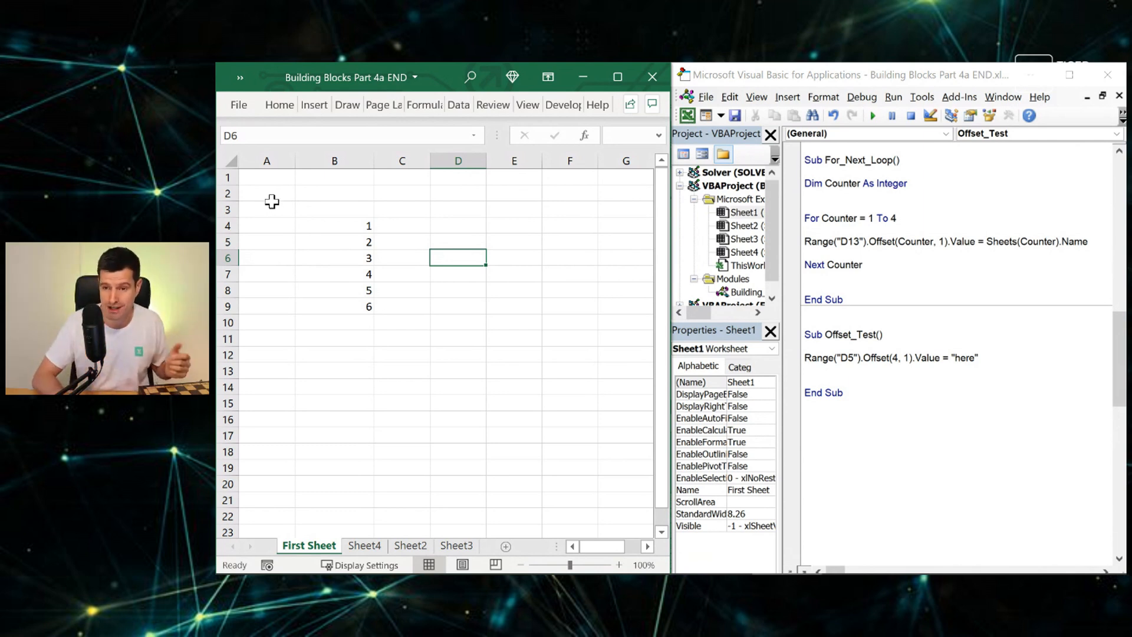
left_click(334, 225)
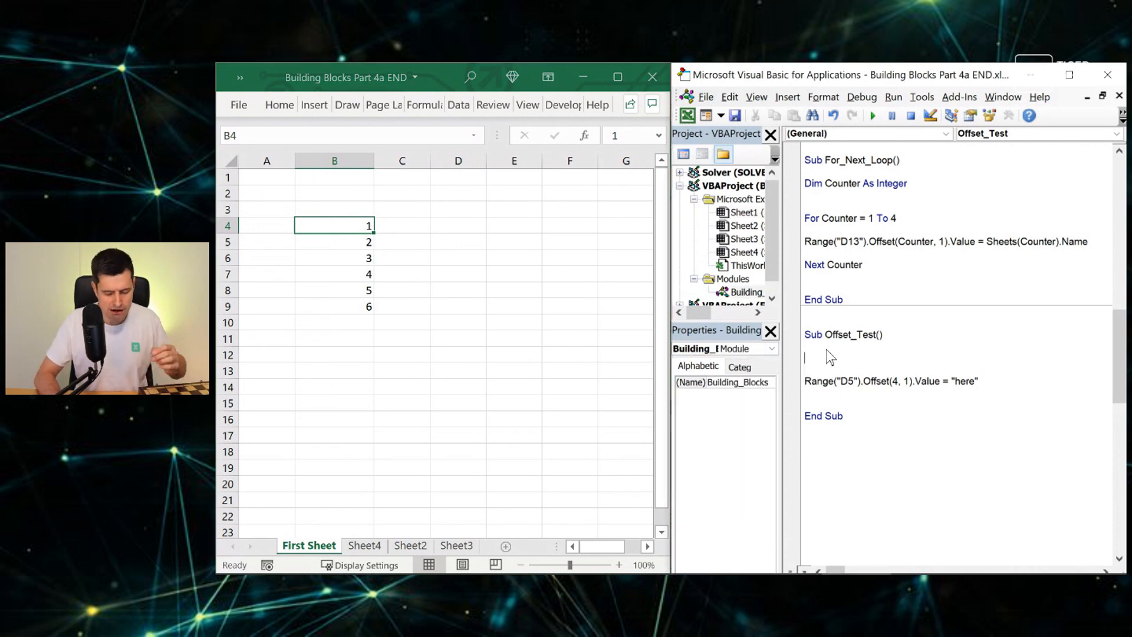
Add Dim Counter As Integer, For Counter = 1 To 6 and Next Counter around the Range line.
type("F")
type("Dim Counter As Integer")
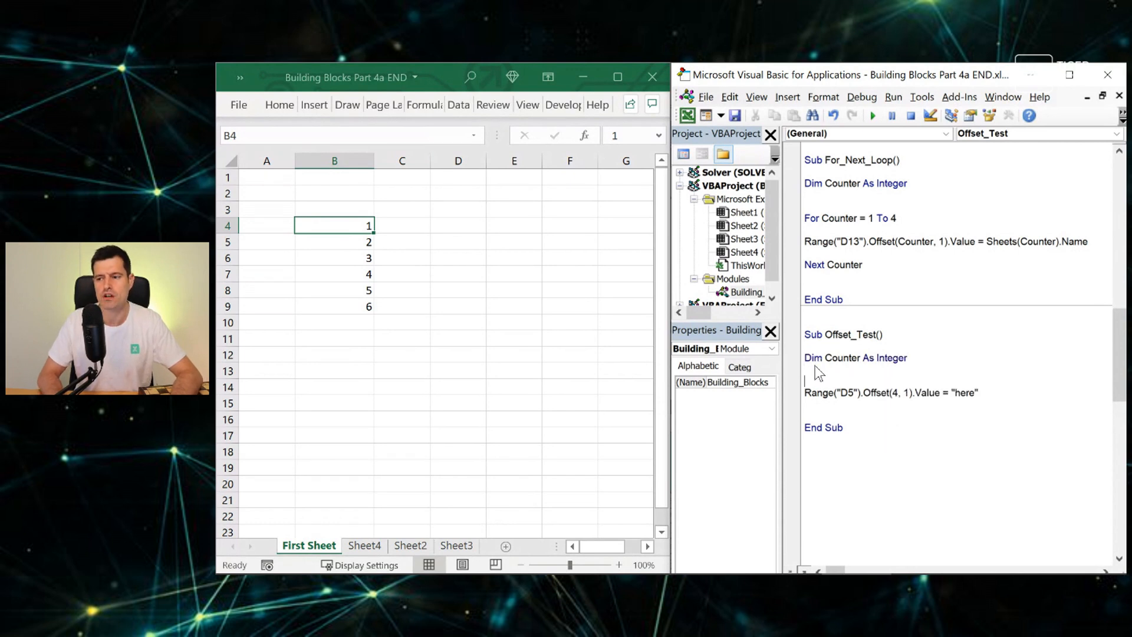
left_click(878, 265)
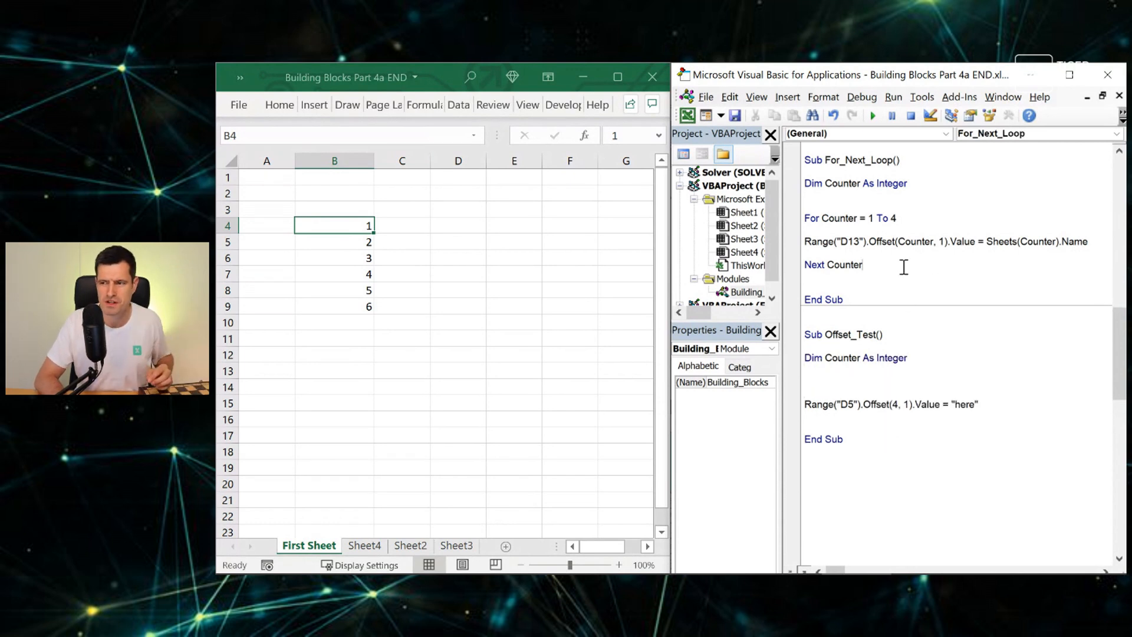
left_click_drag(807, 160, 865, 264)
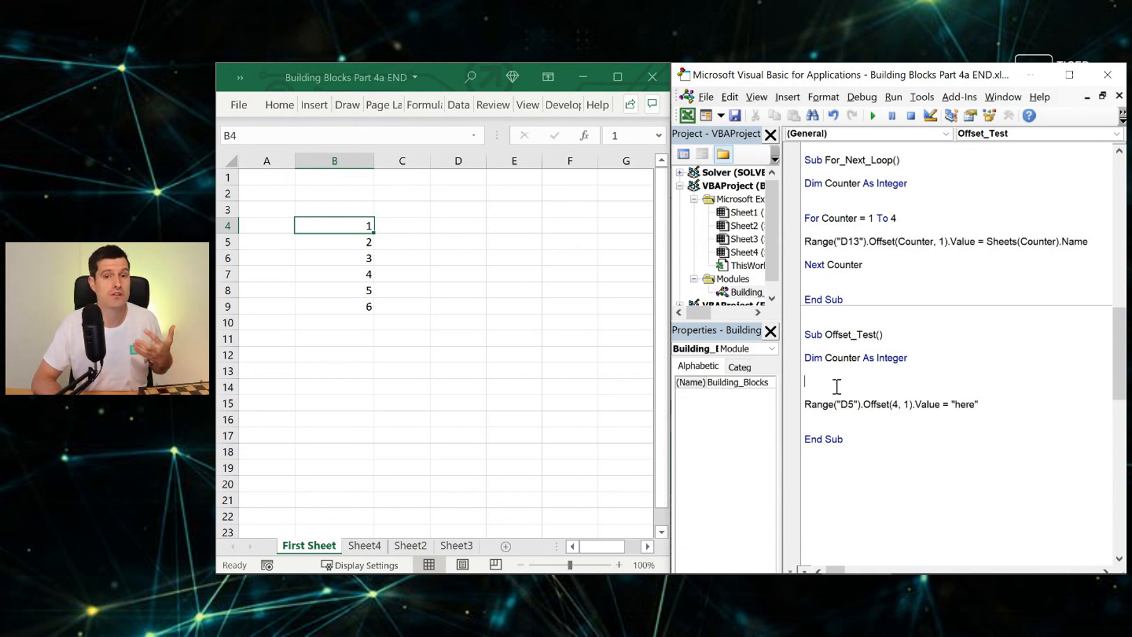
type("For Counter = 1 to 6")
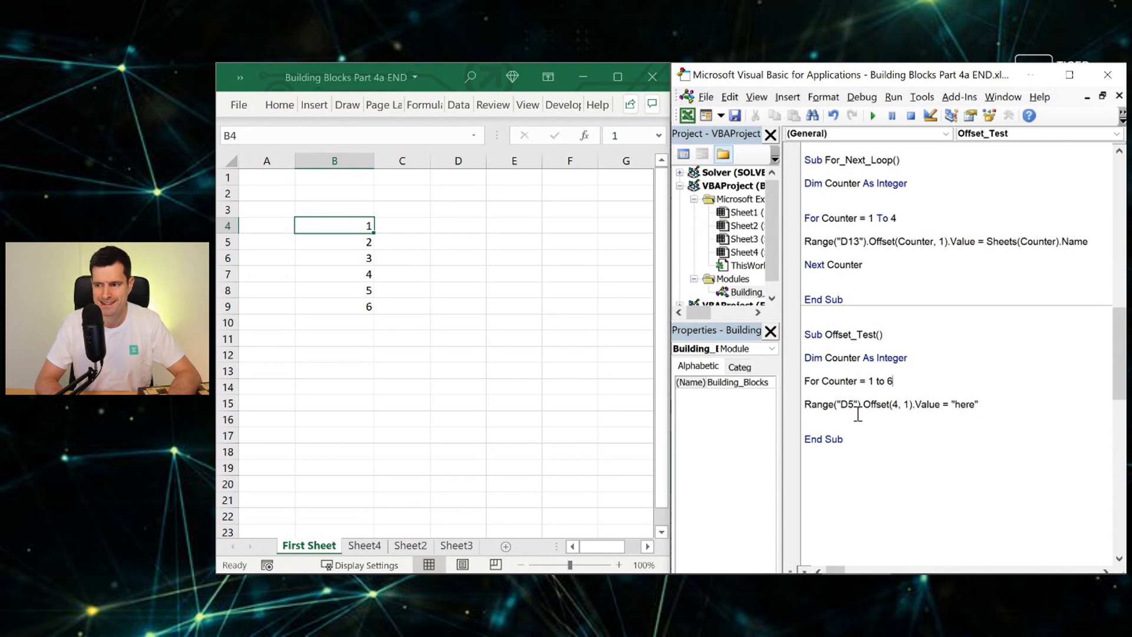
type("Next COun")
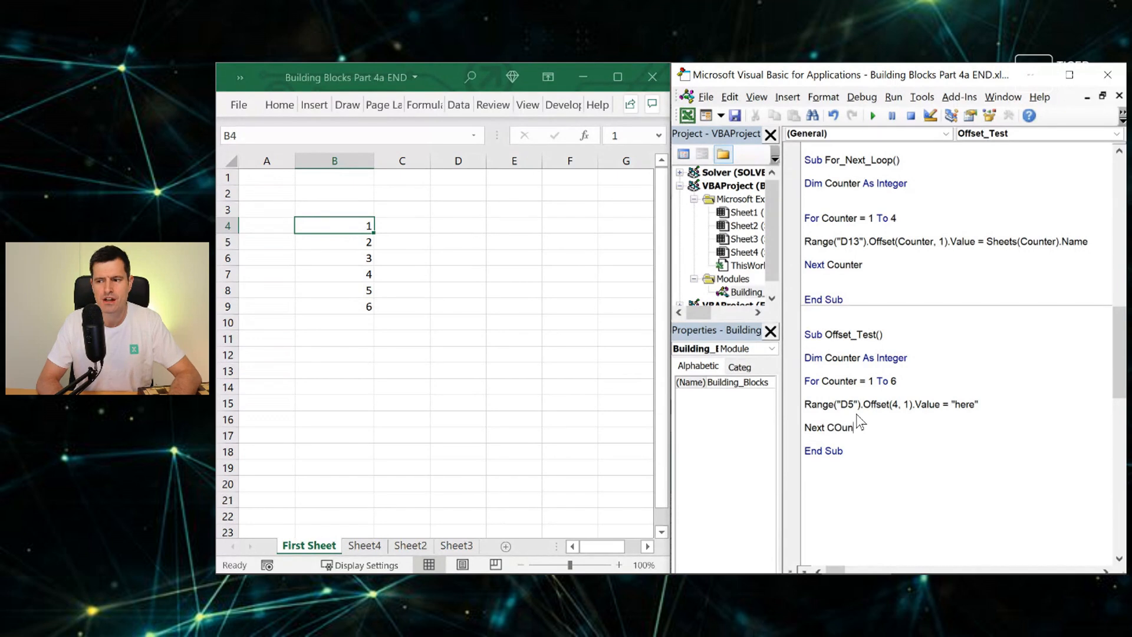
key("Backspace")
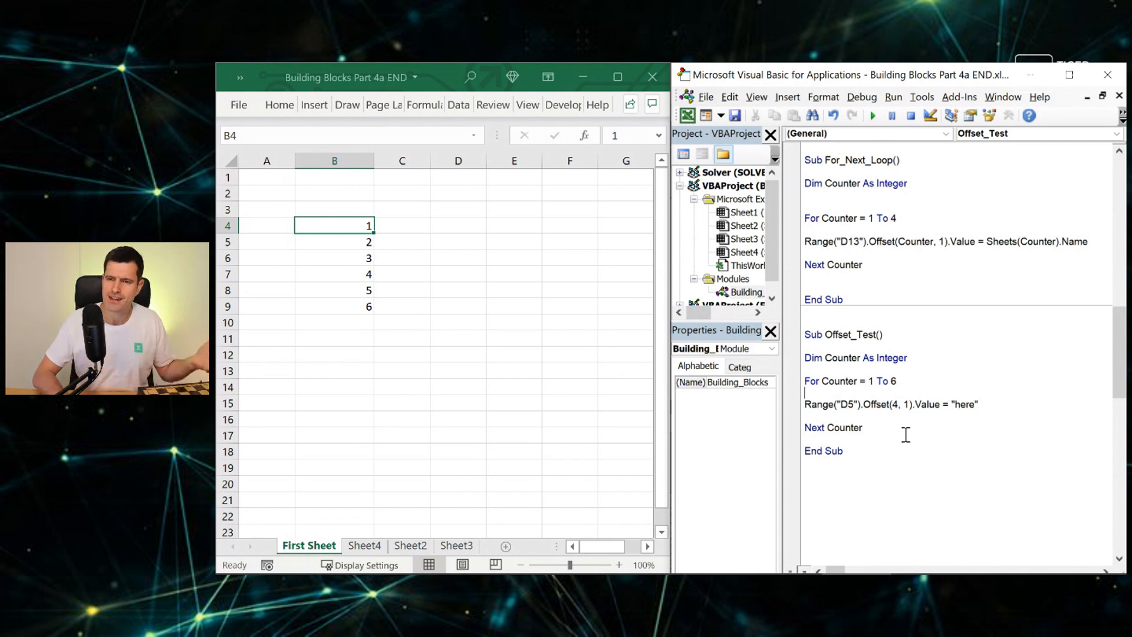
left_click_drag(804, 380, 864, 428)
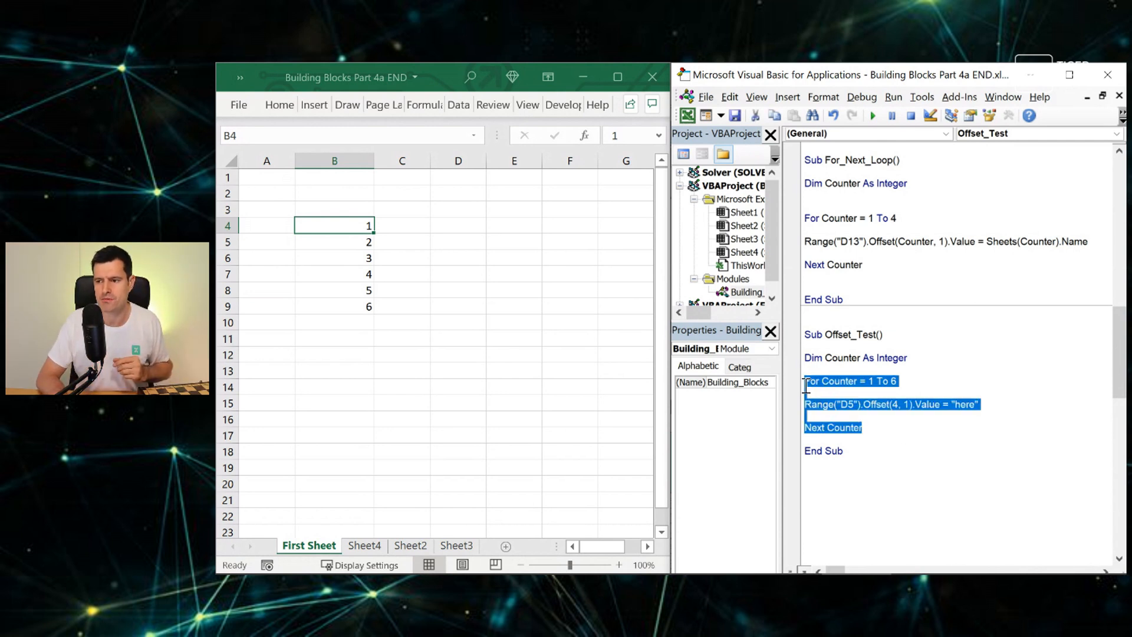
left_click(958, 444)
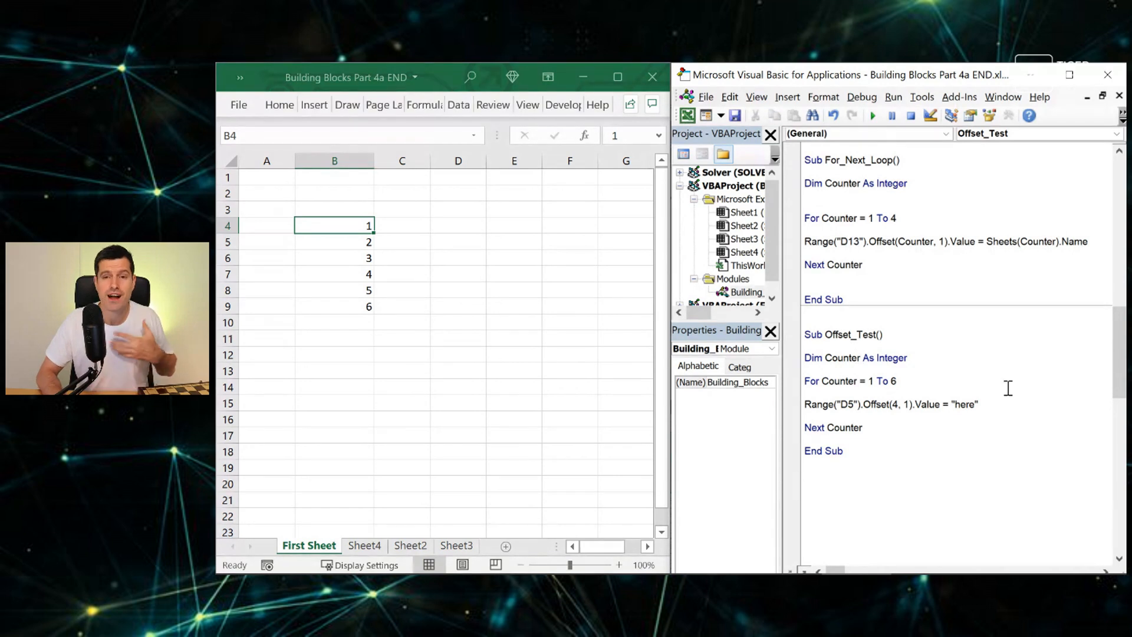
Edit the loop statement to Range("D4").Offset(0, 0).
double_click(842, 358)
type("4")
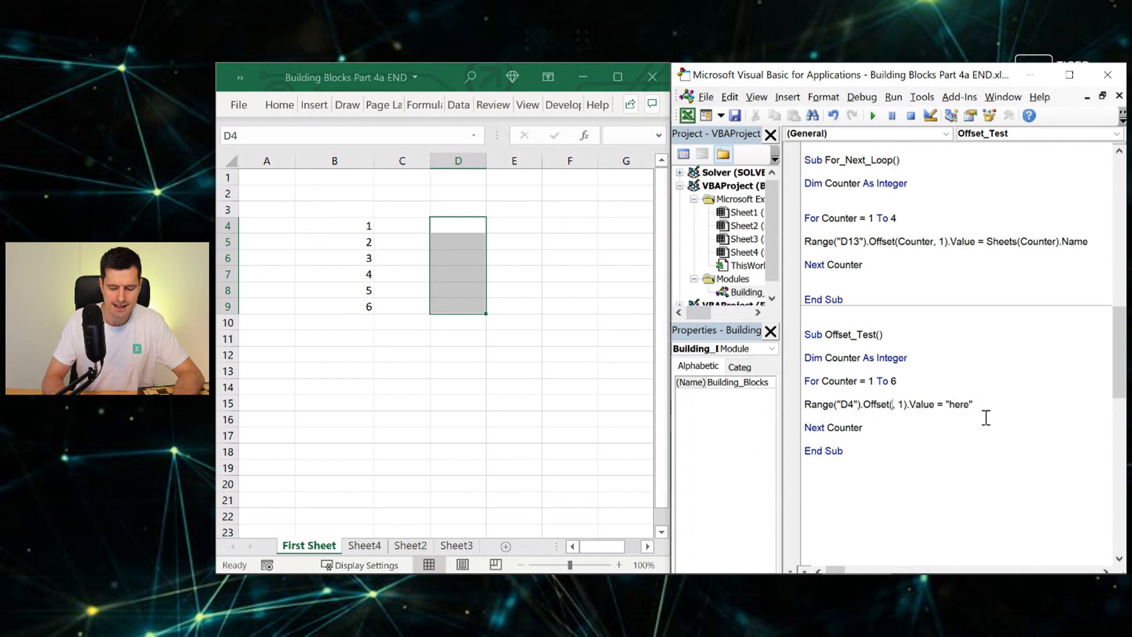
type("0")
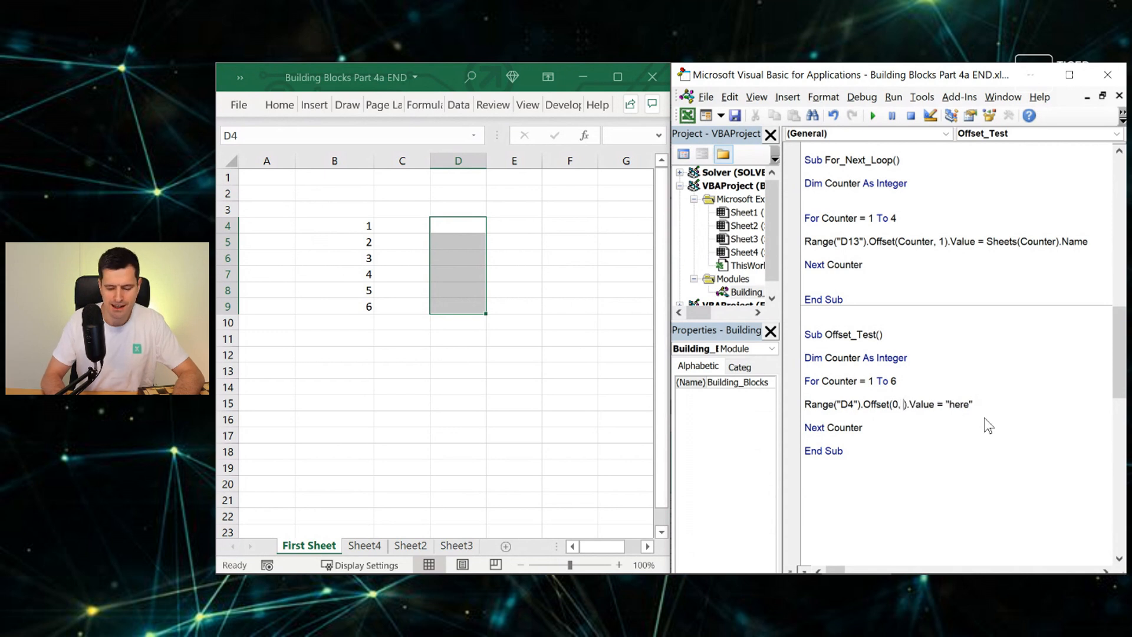
type("0")
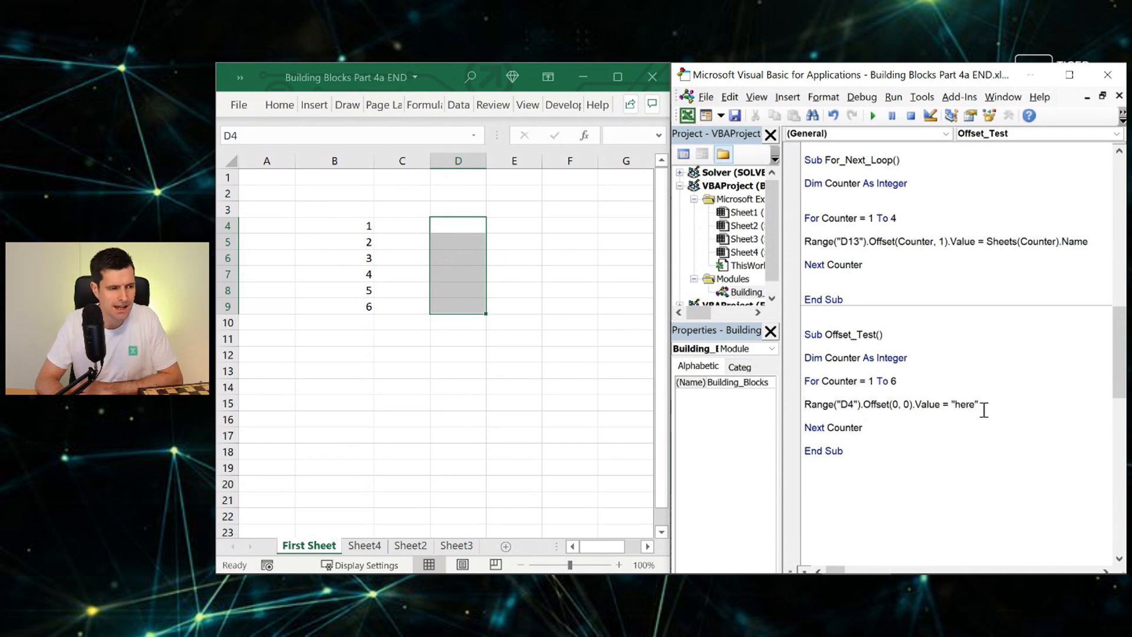
Run Offset_Test, then step through it with F8, leaving "here" in D4.
left_click(873, 115)
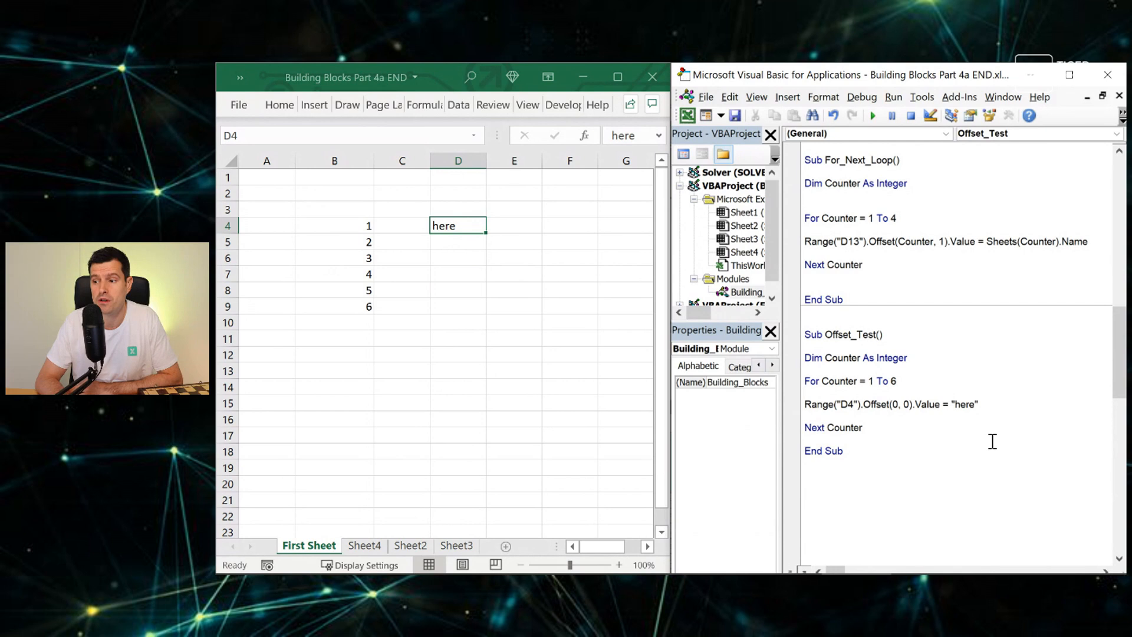
mouse_move(500, 239)
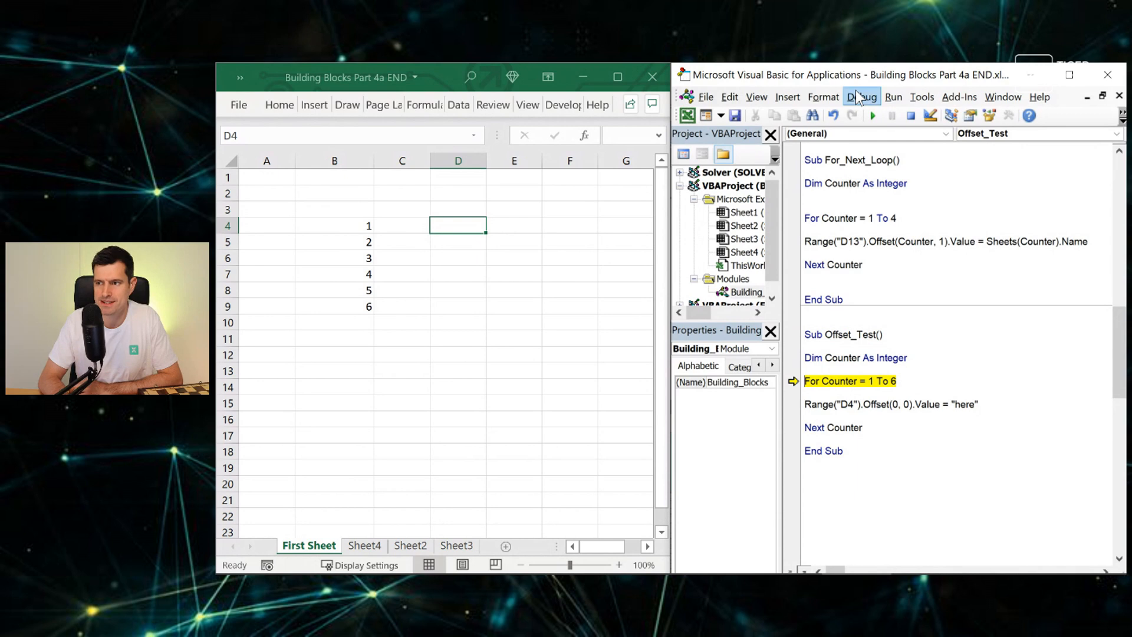
left_click(862, 97)
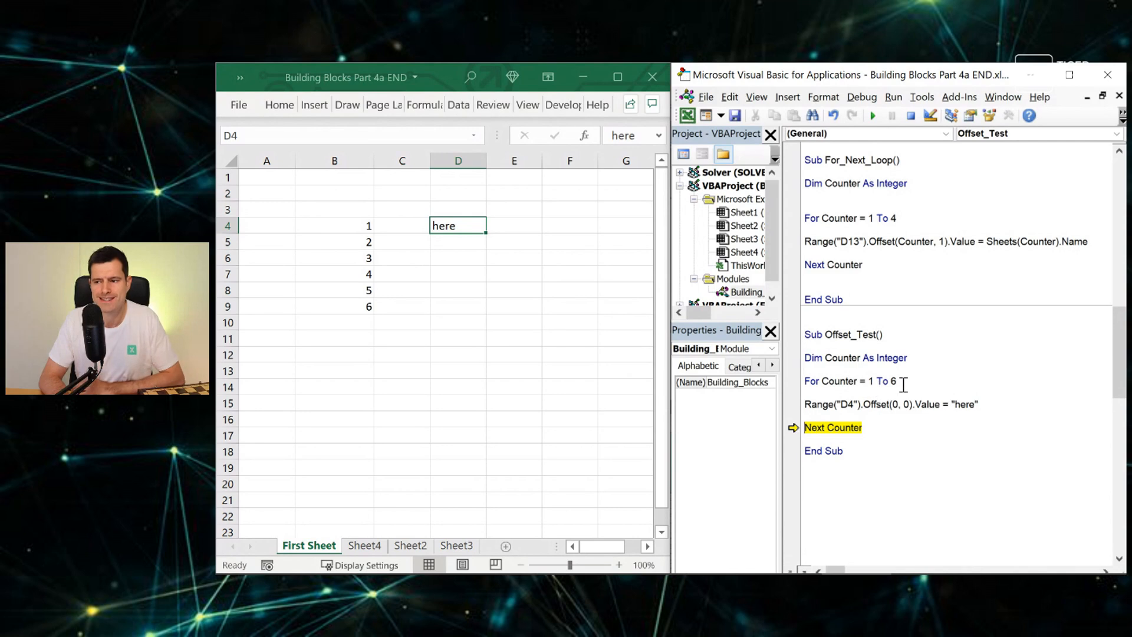
mouse_move(924, 388)
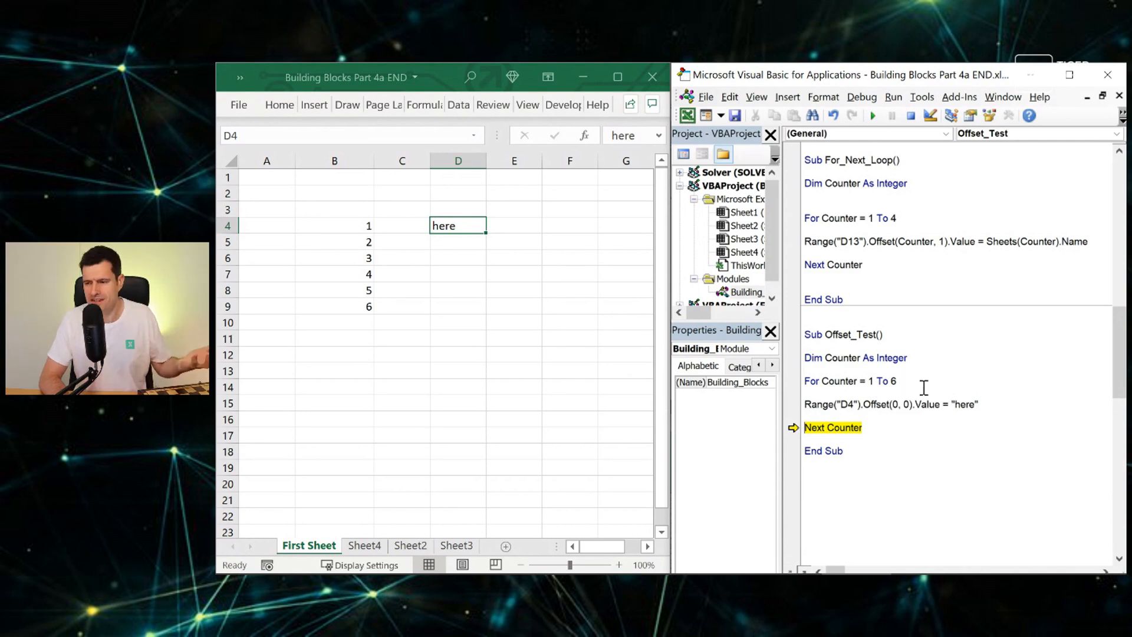
mouse_move(839, 381)
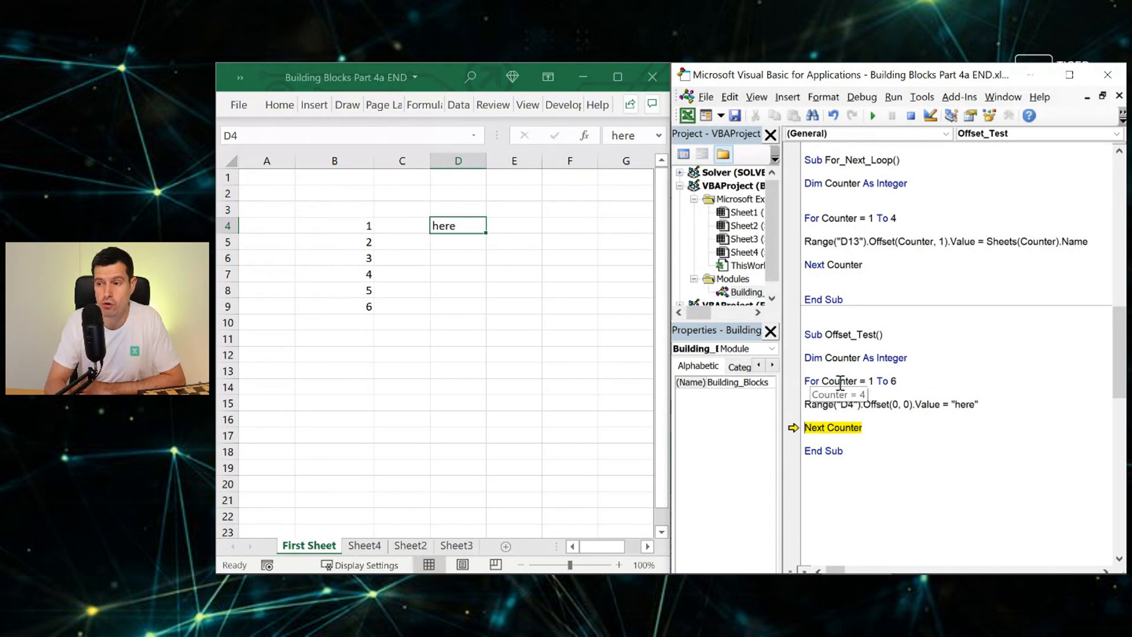
key("F8")
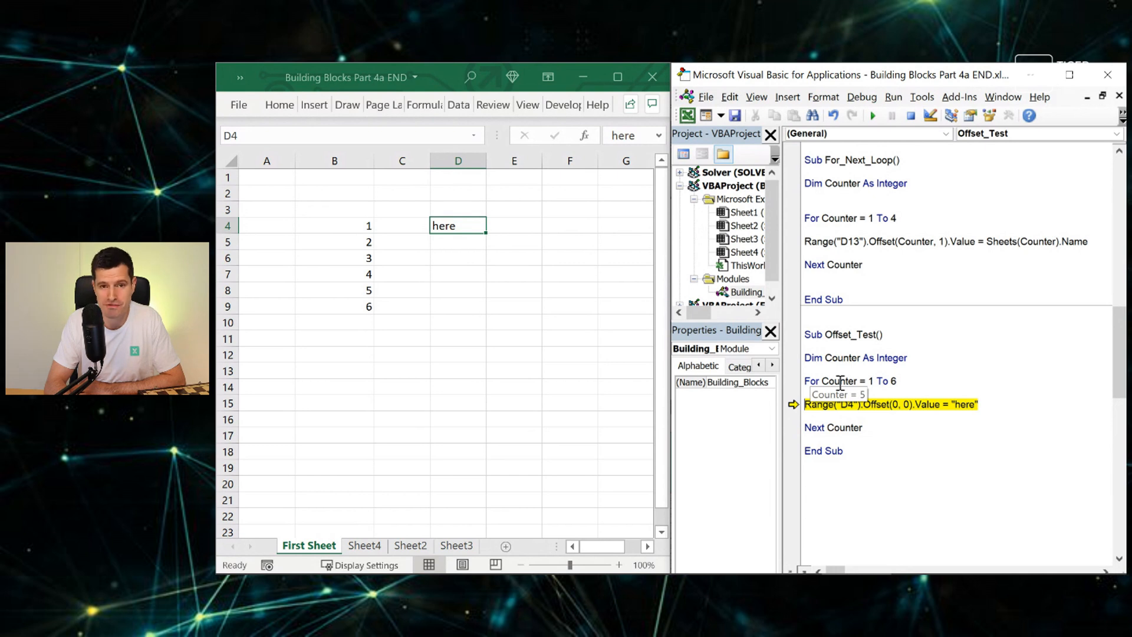
key("F8")
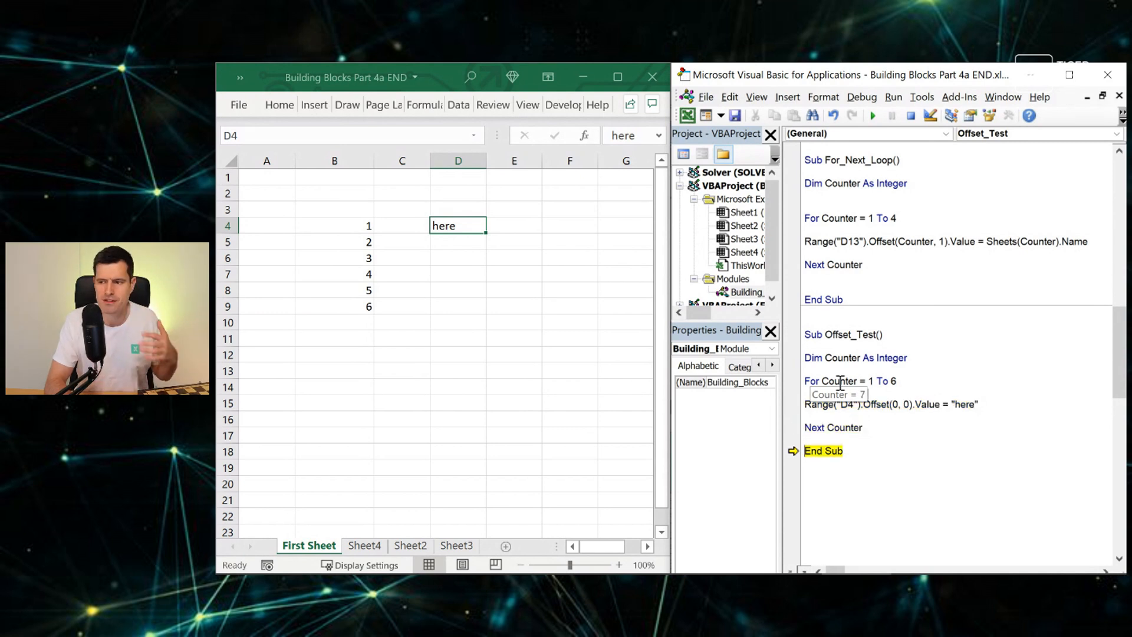
left_click(910, 115)
type("3")
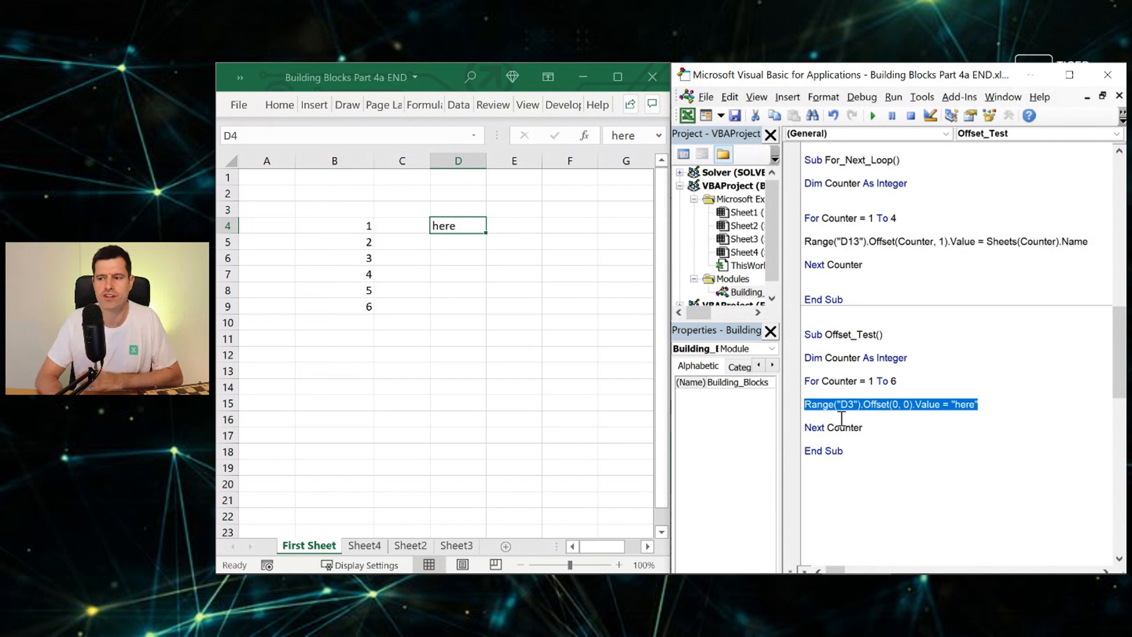
Replace the Offset row argument in the loop line with Counter.
left_click(923, 413)
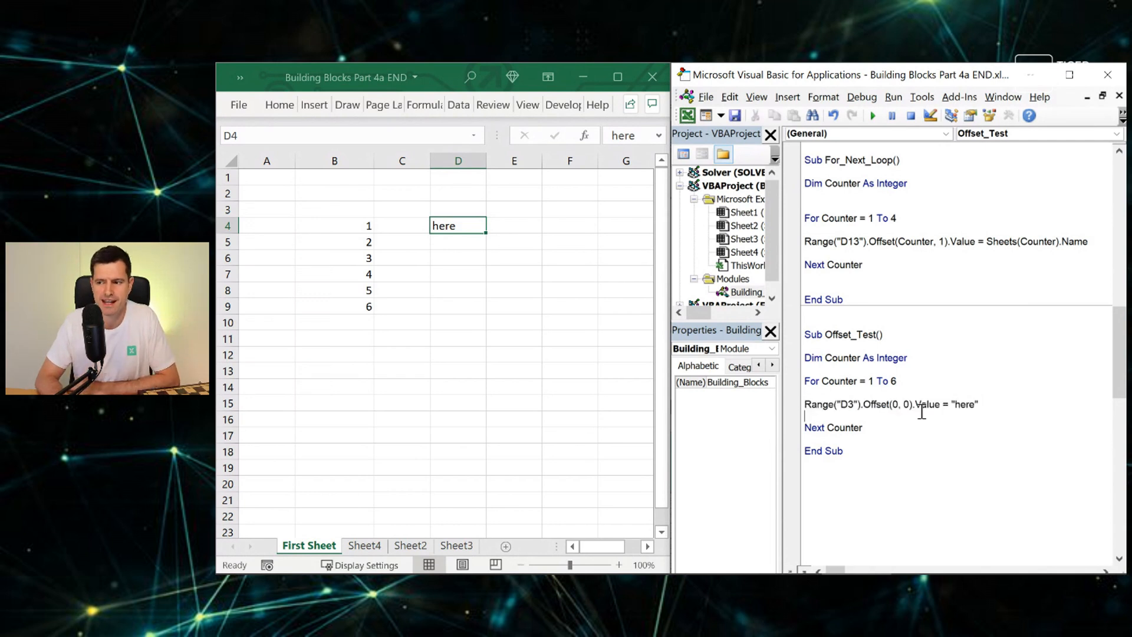
left_click_drag(804, 380, 978, 404)
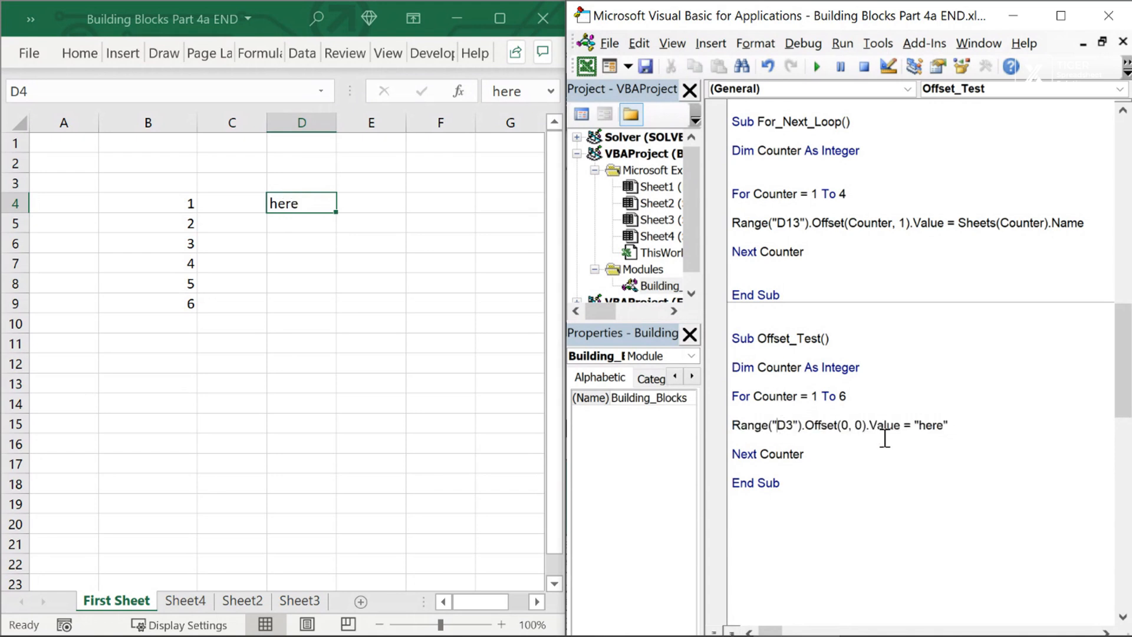
left_click(302, 180)
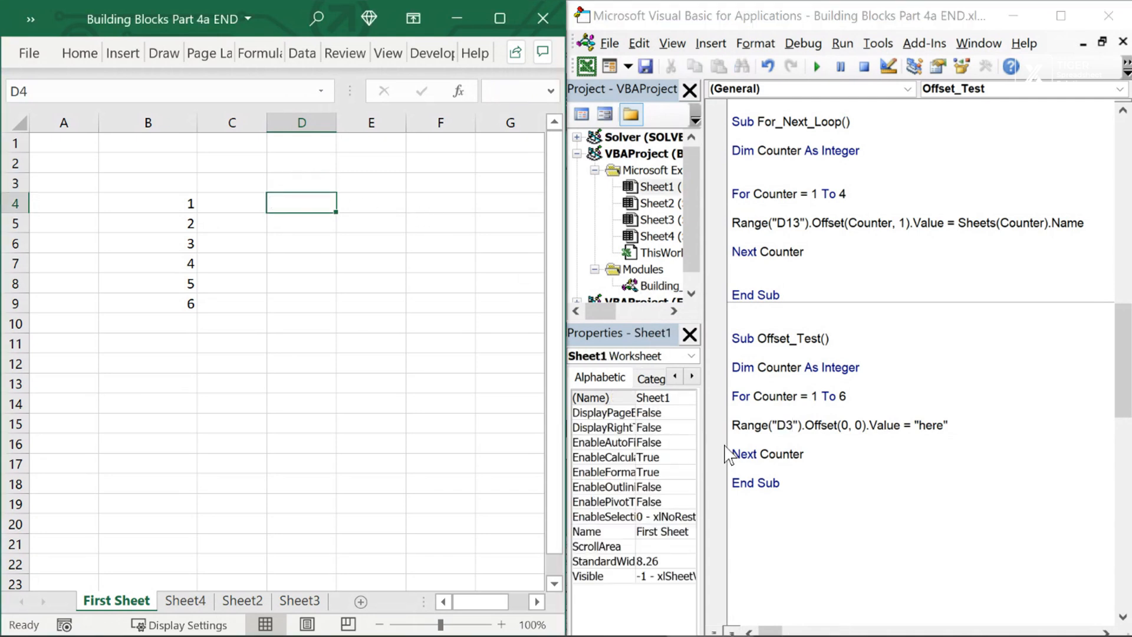
left_click(659, 286)
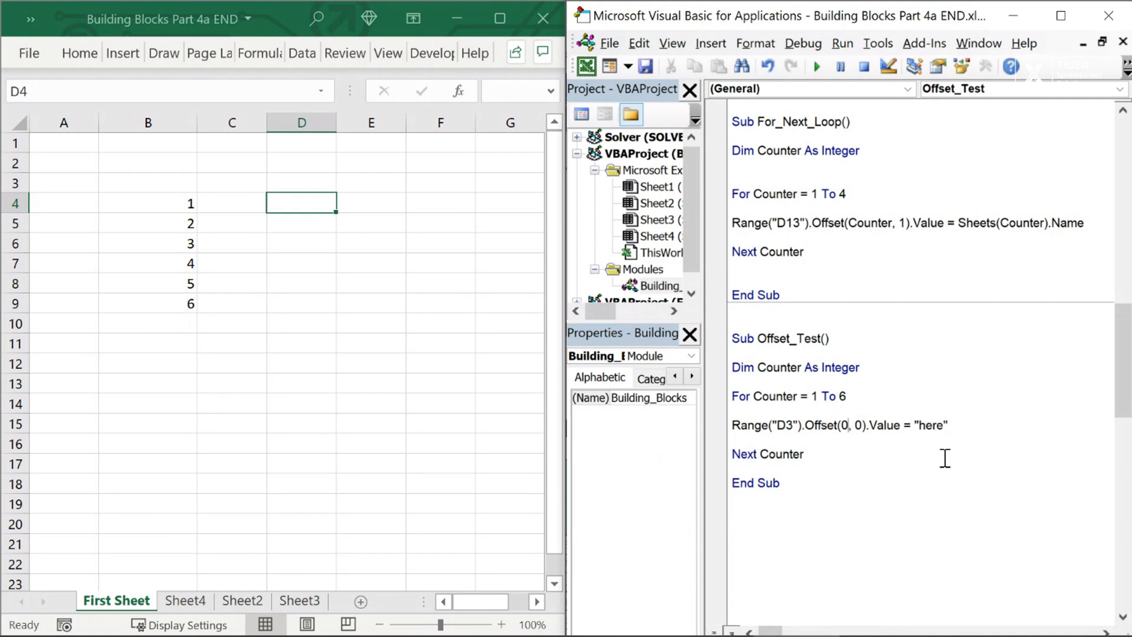
type("COunte")
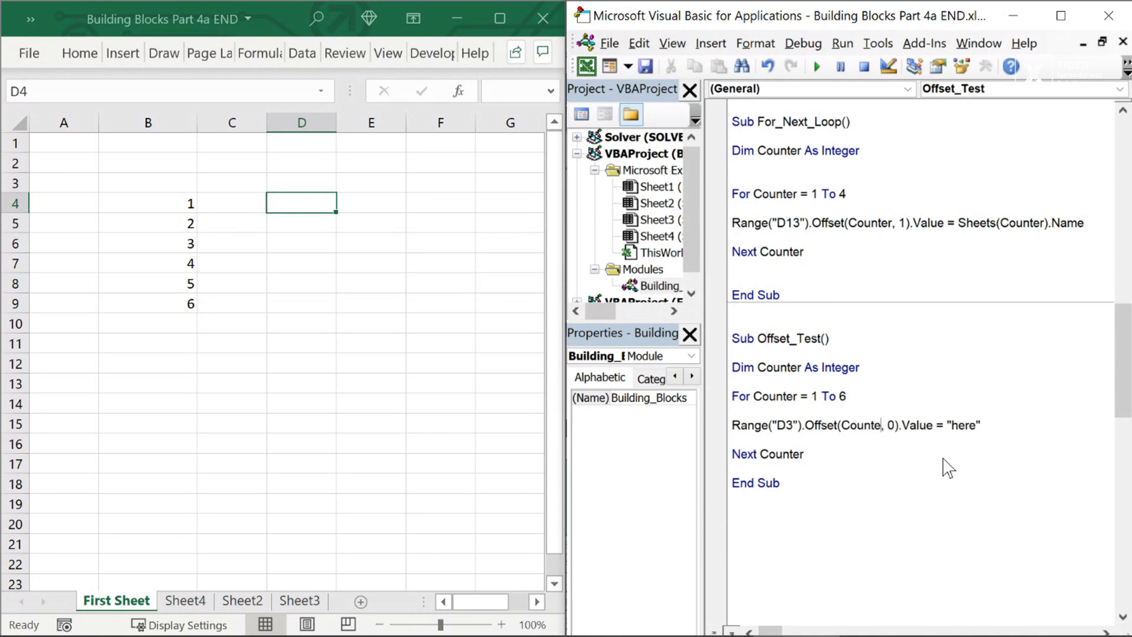
left_click(735, 411)
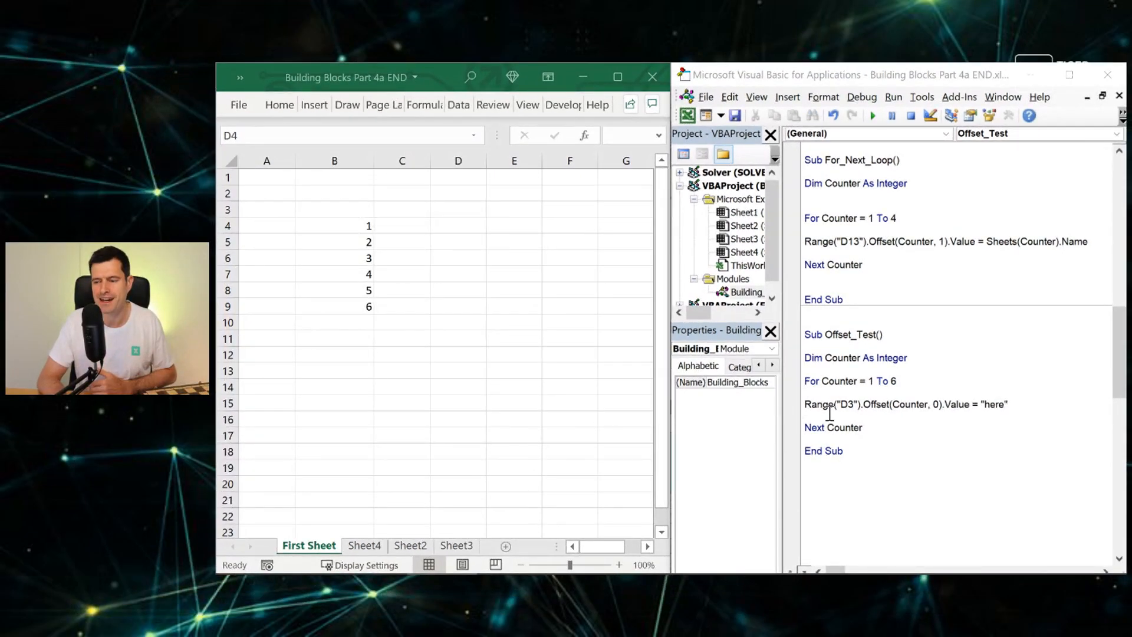
Step through the loop with F8, writing "here" down D4 to D9.
left_click(458, 226)
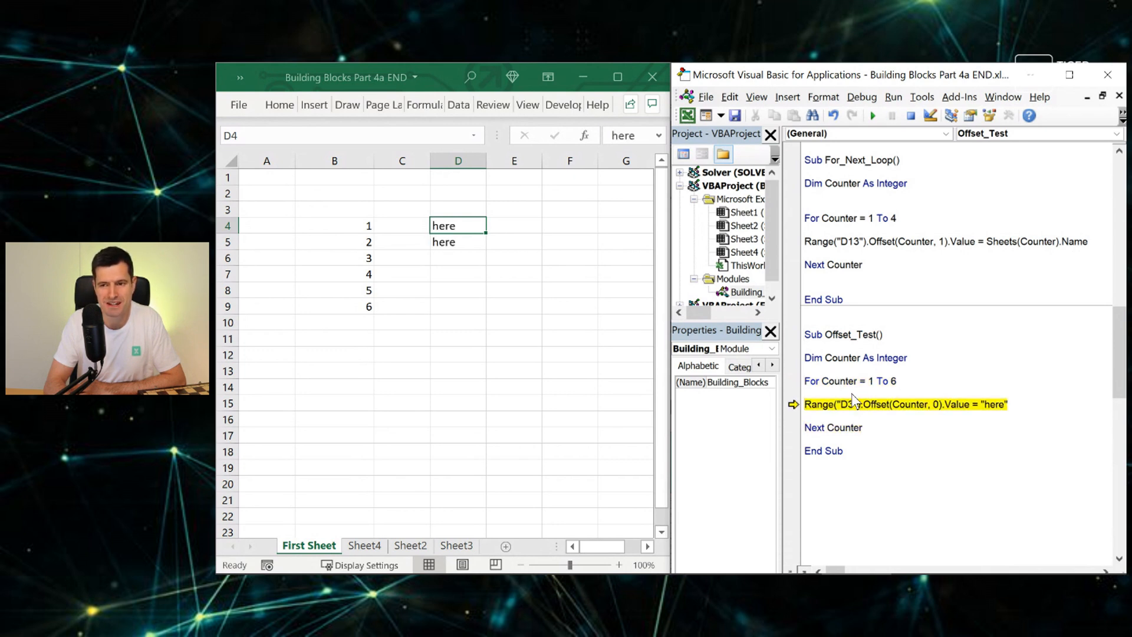
key("F8")
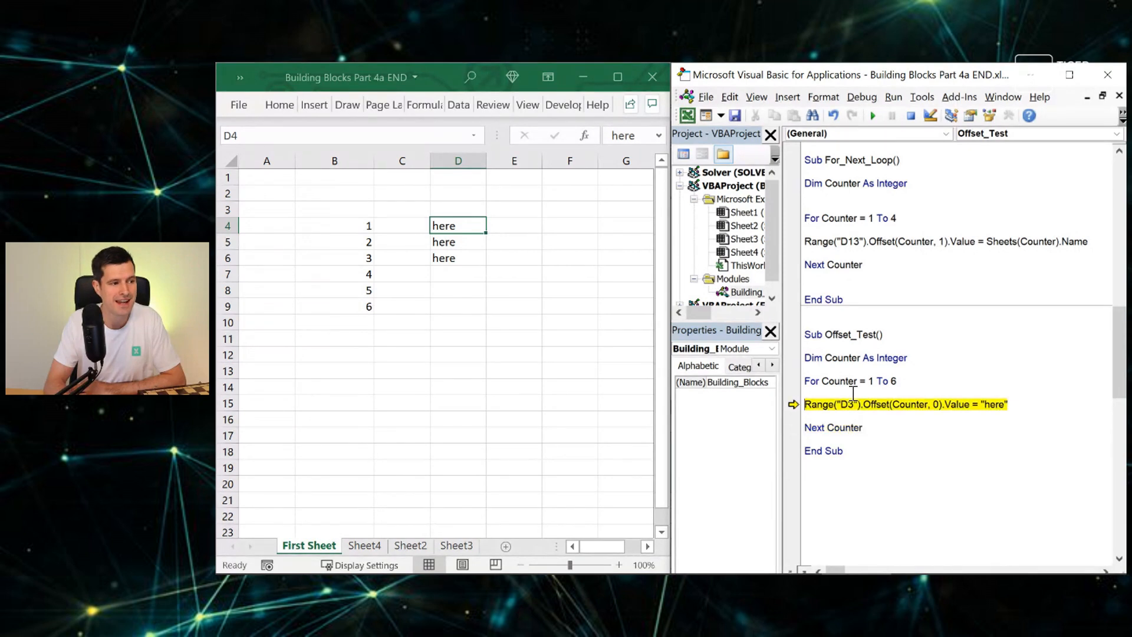
key("F8")
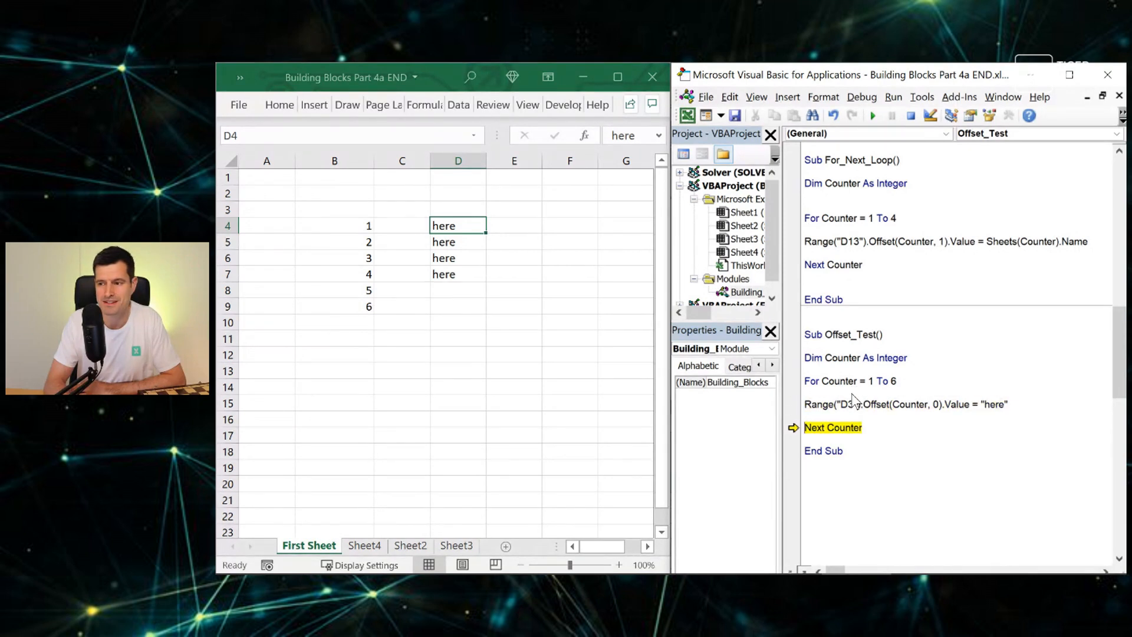
key("F8")
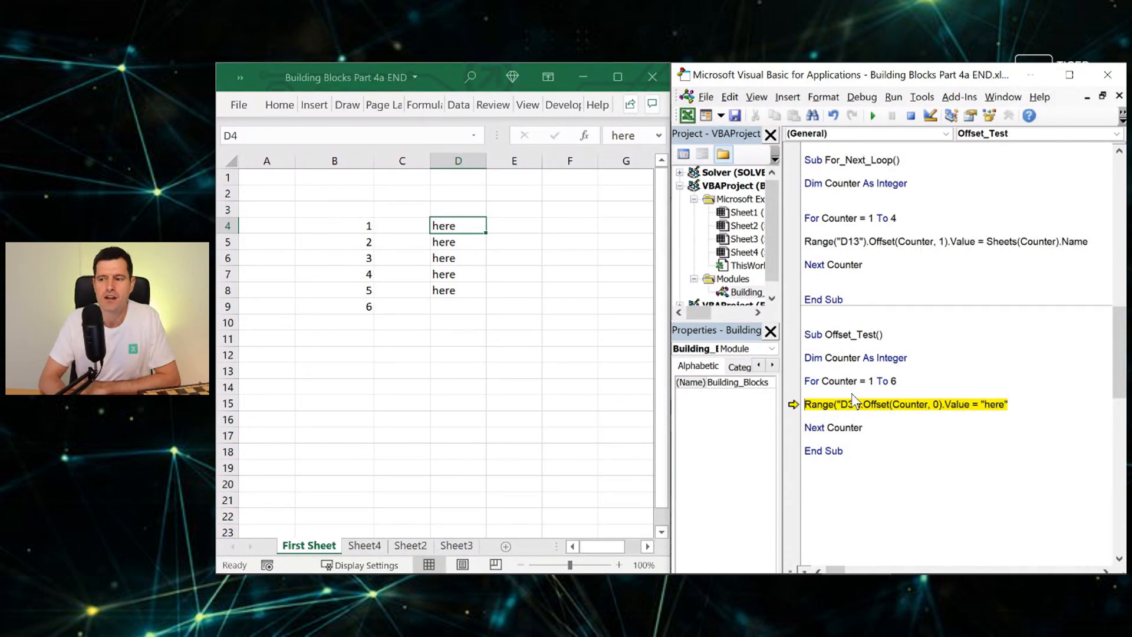
mouse_move(905, 404)
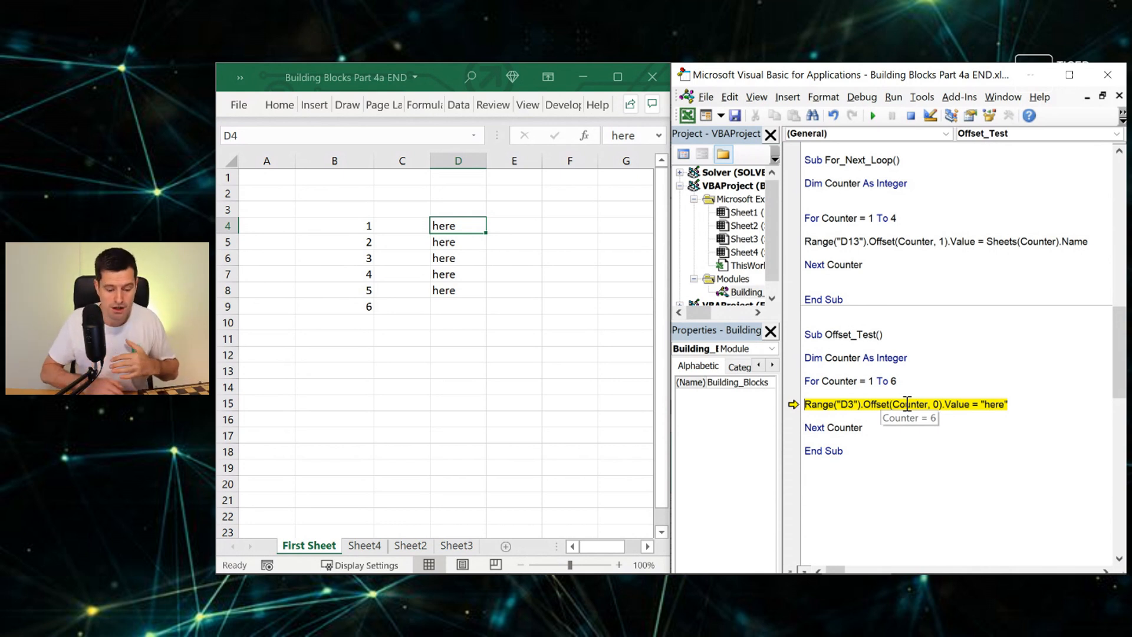
key("F8")
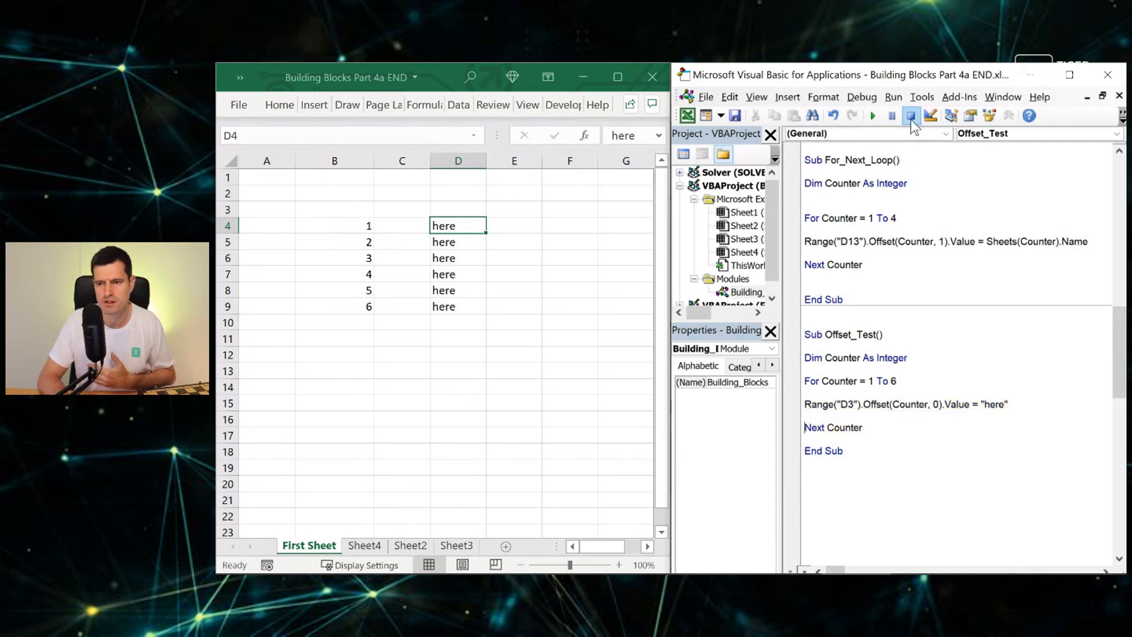
mouse_move(912, 115)
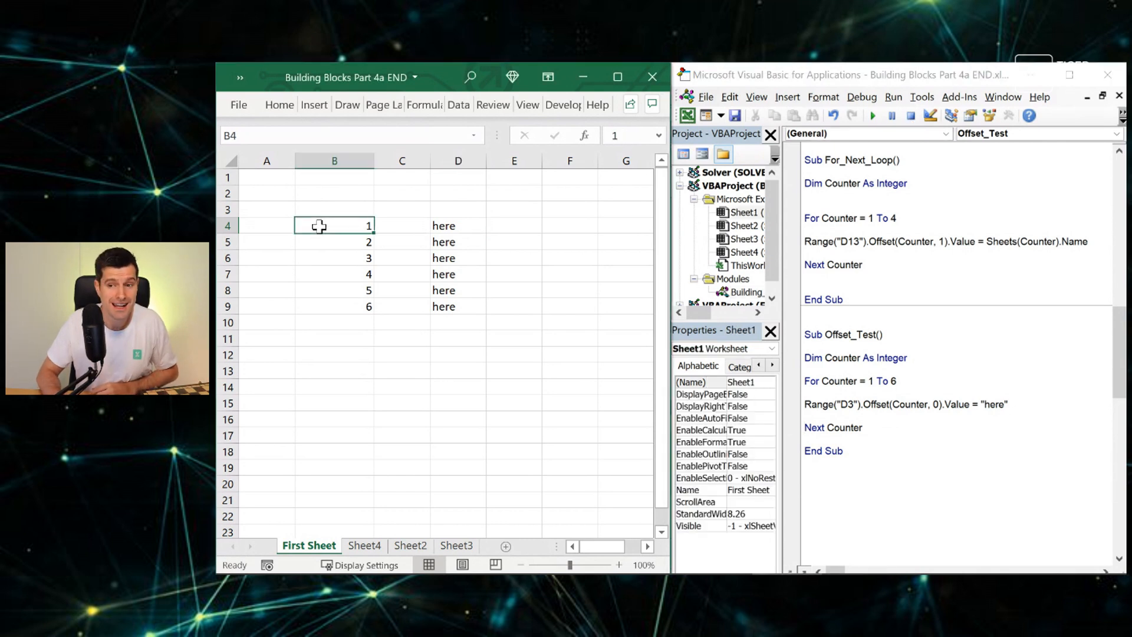
Clear the 'here' entries in D4:D9 and make the loop write Counter instead of 'here'.
left_click_drag(334, 225, 334, 306)
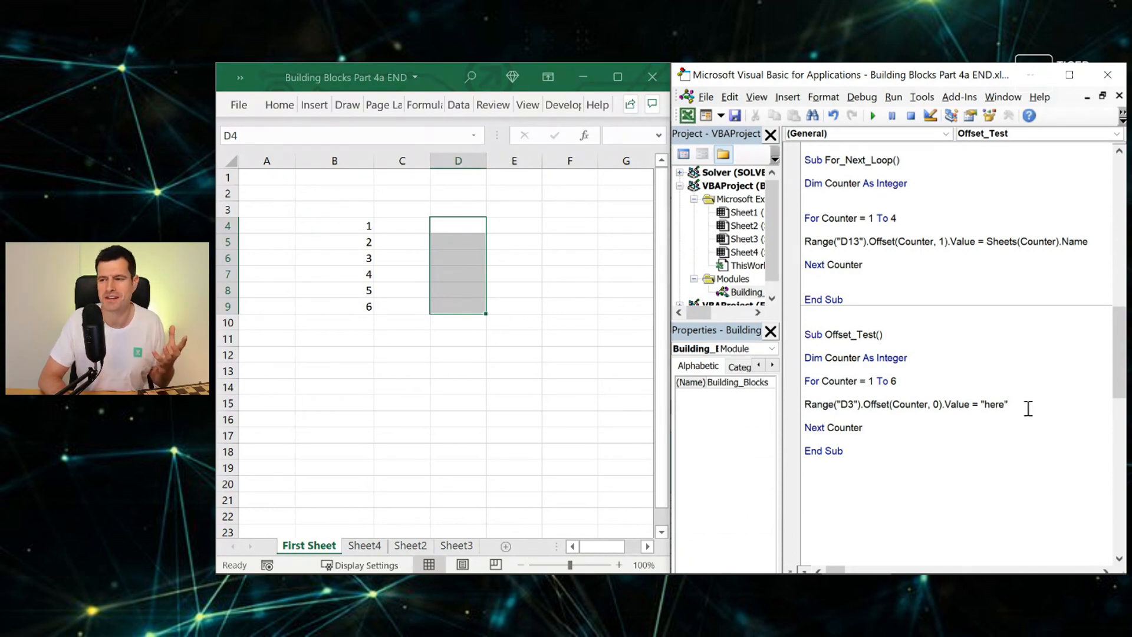
double_click(996, 404)
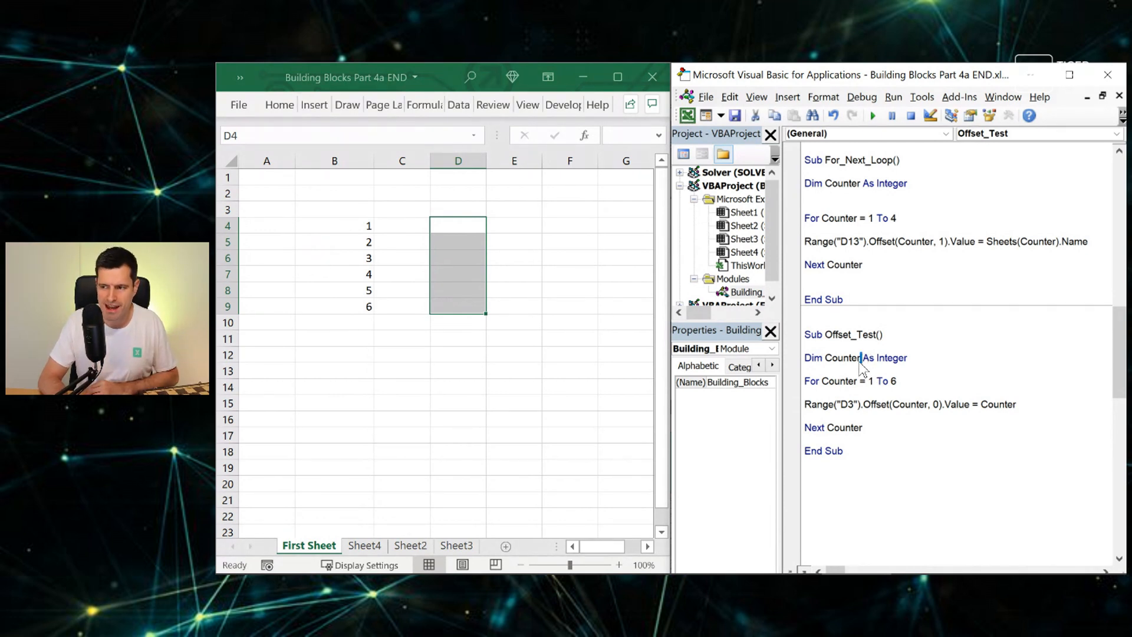
double_click(838, 358)
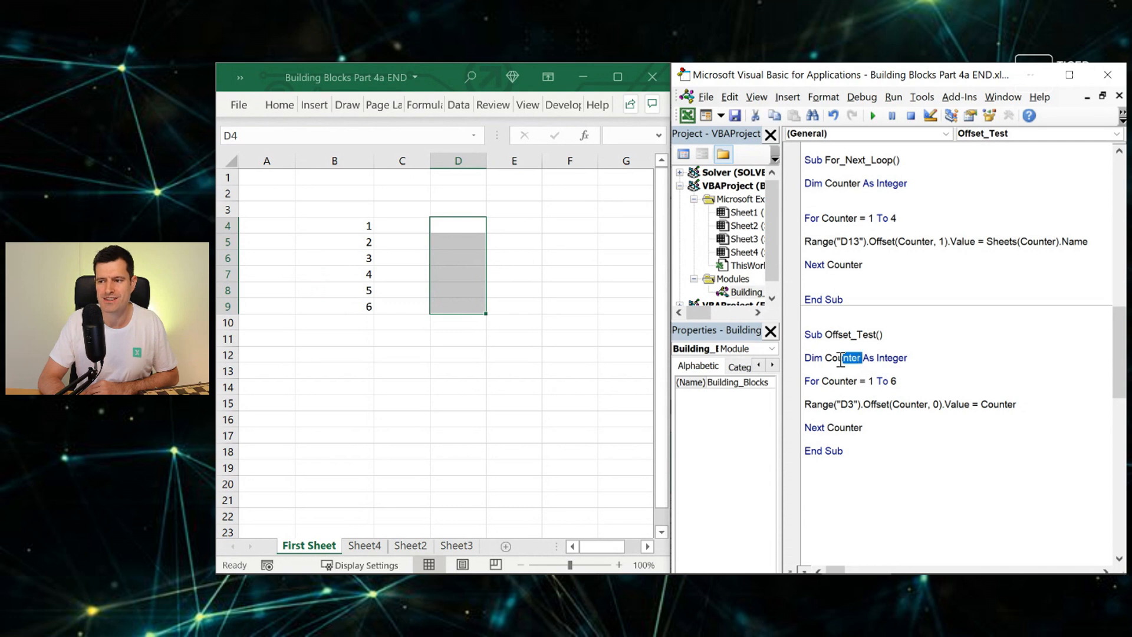
double_click(842, 358)
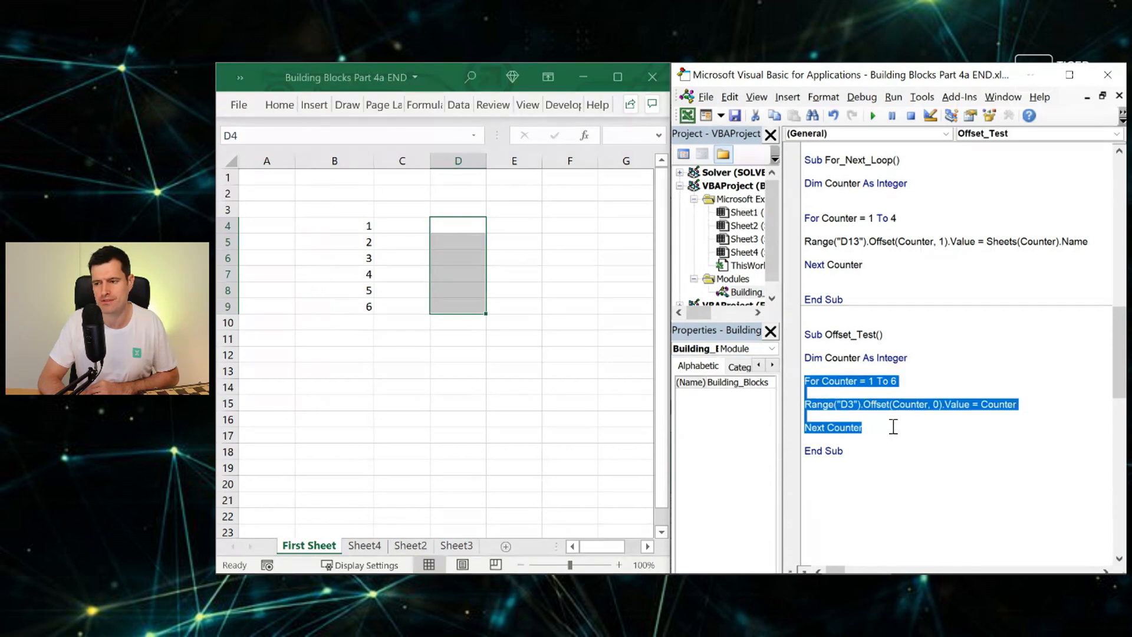
left_click(889, 416)
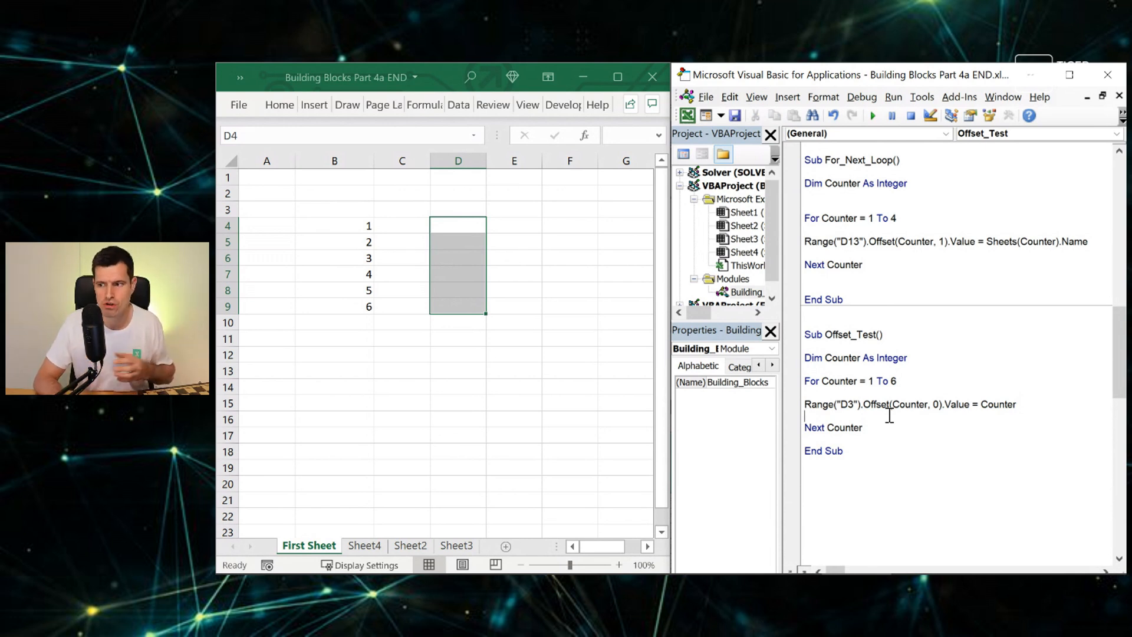
double_click(999, 404)
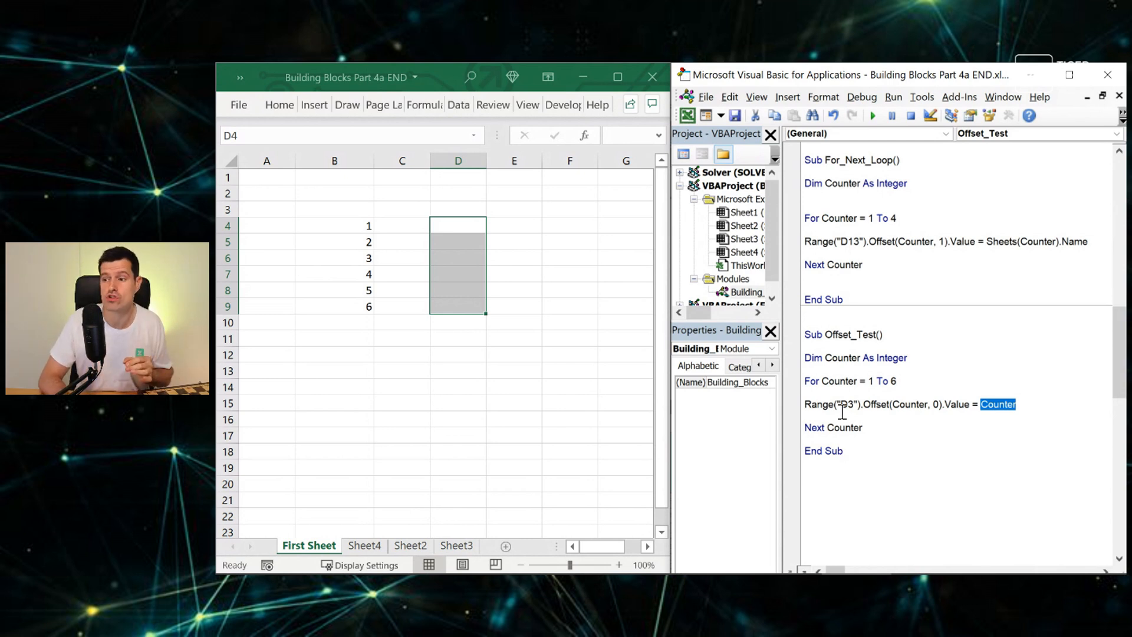
left_click(837, 392)
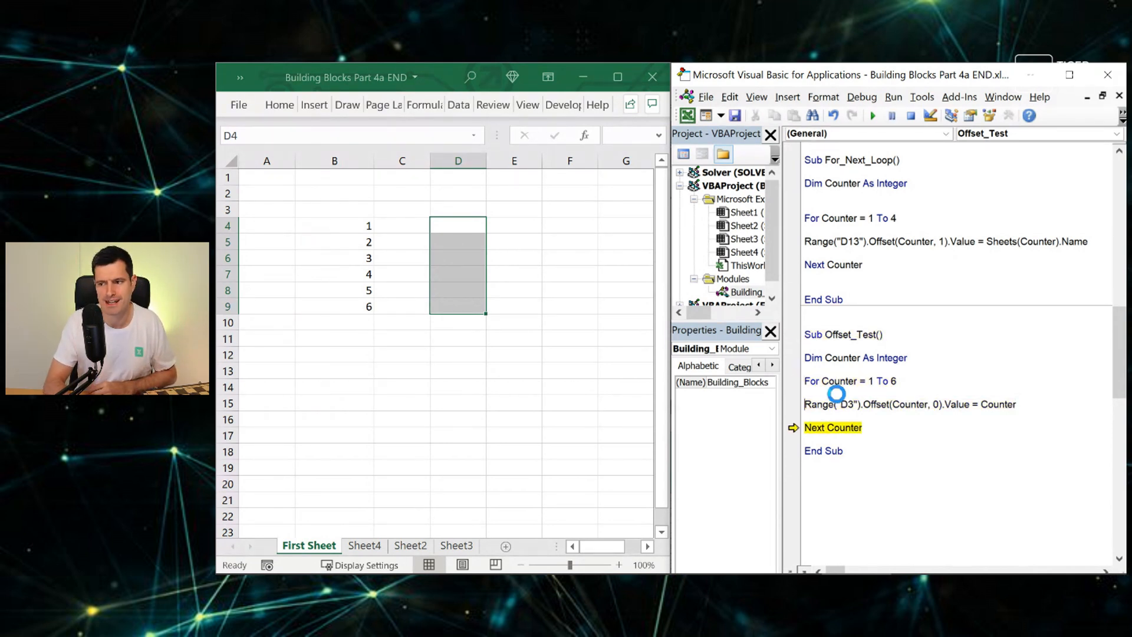
Step through Offset_Test with F8 to End Sub, filling D4 to D9 with 1 through 6.
key("F8")
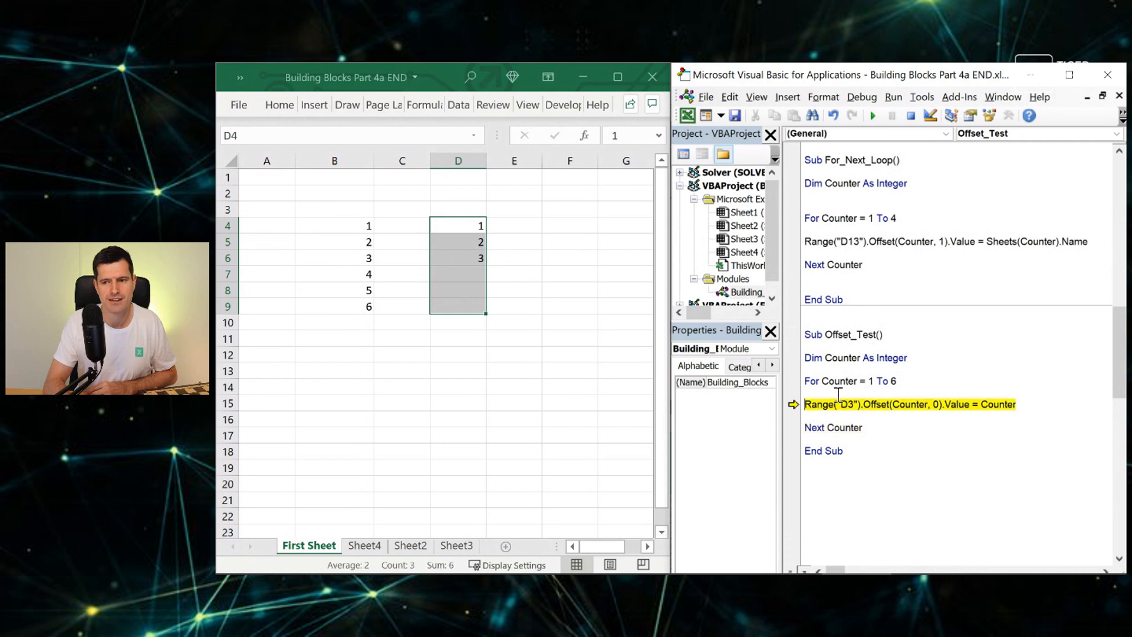
key("F8")
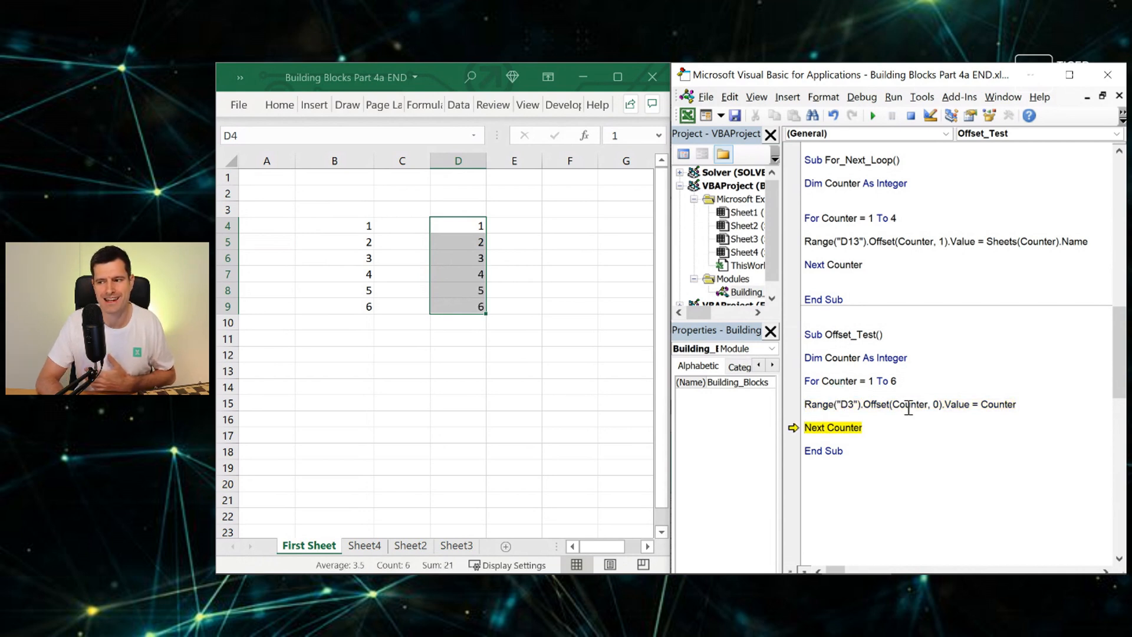
mouse_move(1015, 436)
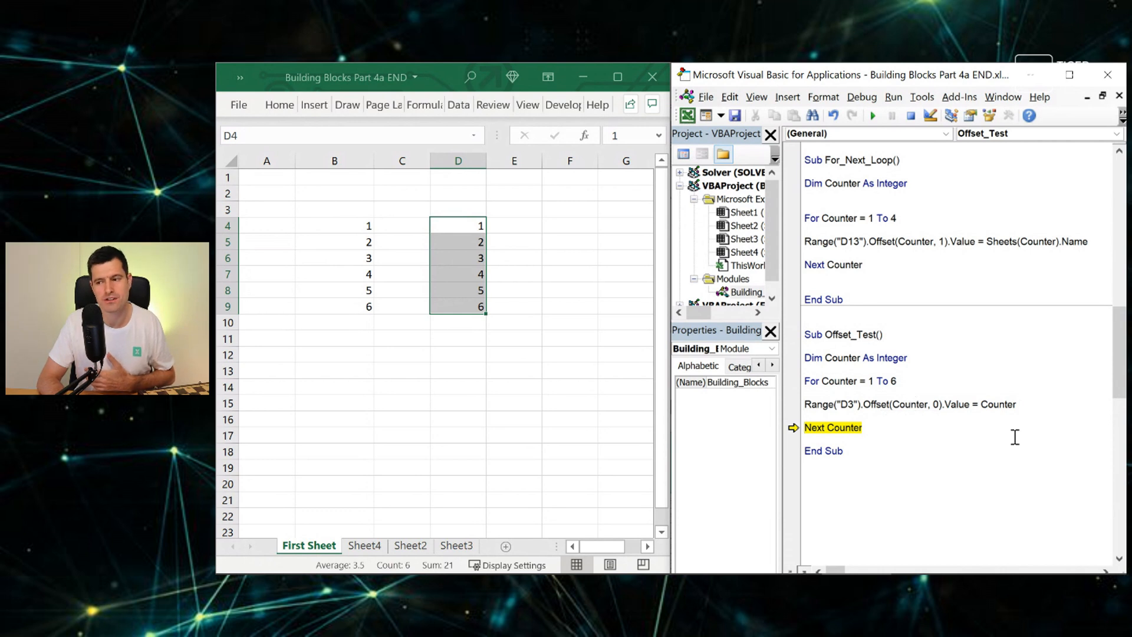
mouse_move(887, 391)
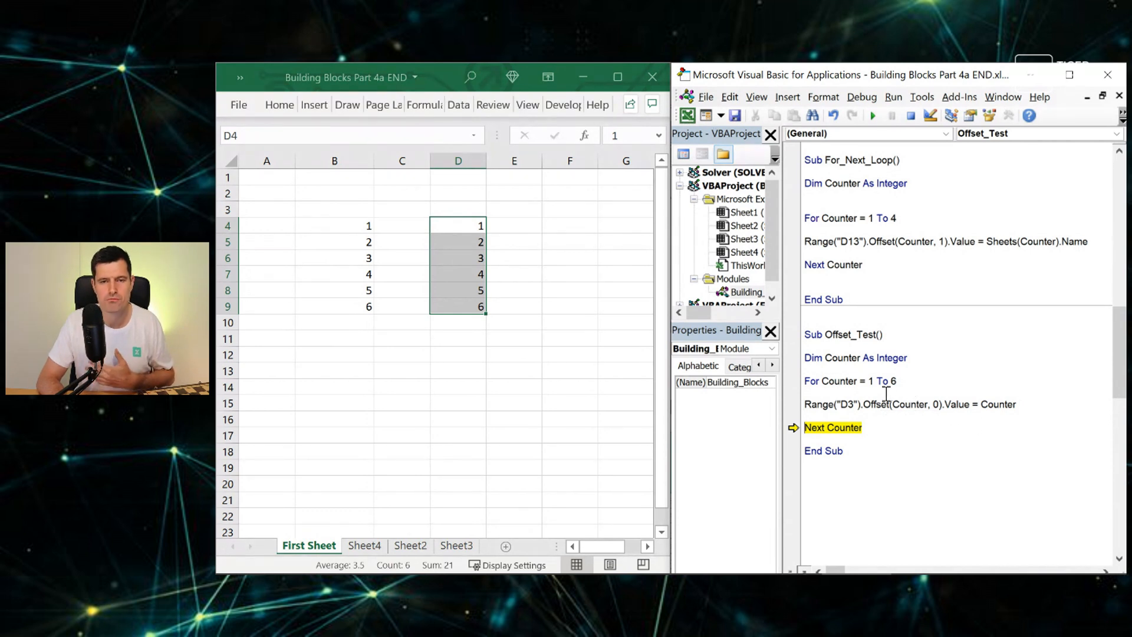
key("F8")
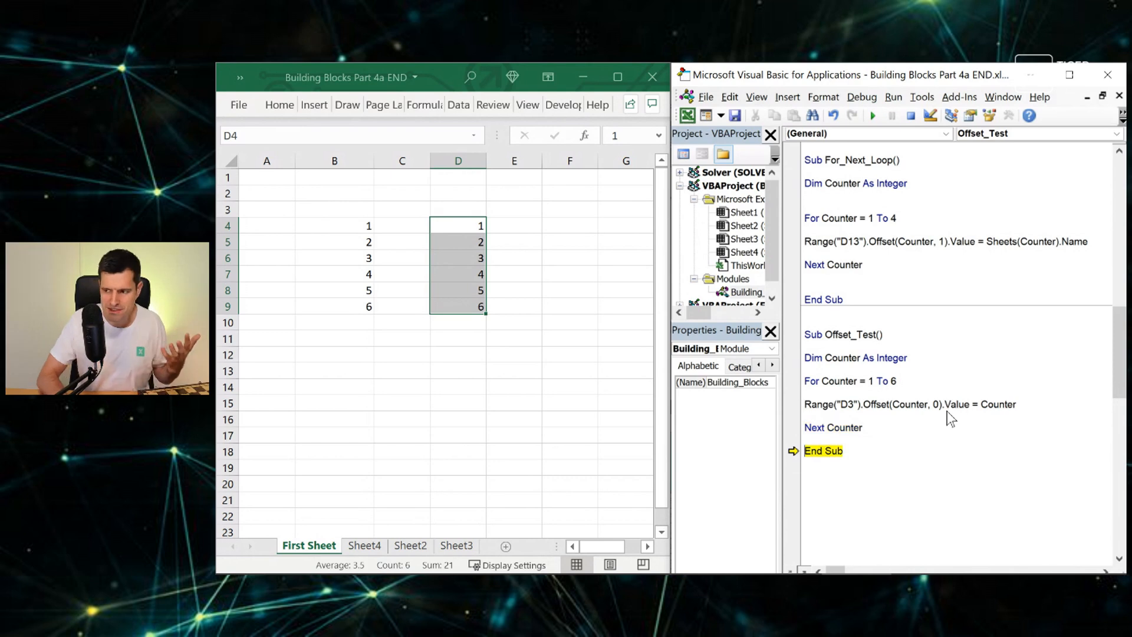
left_click(902, 381)
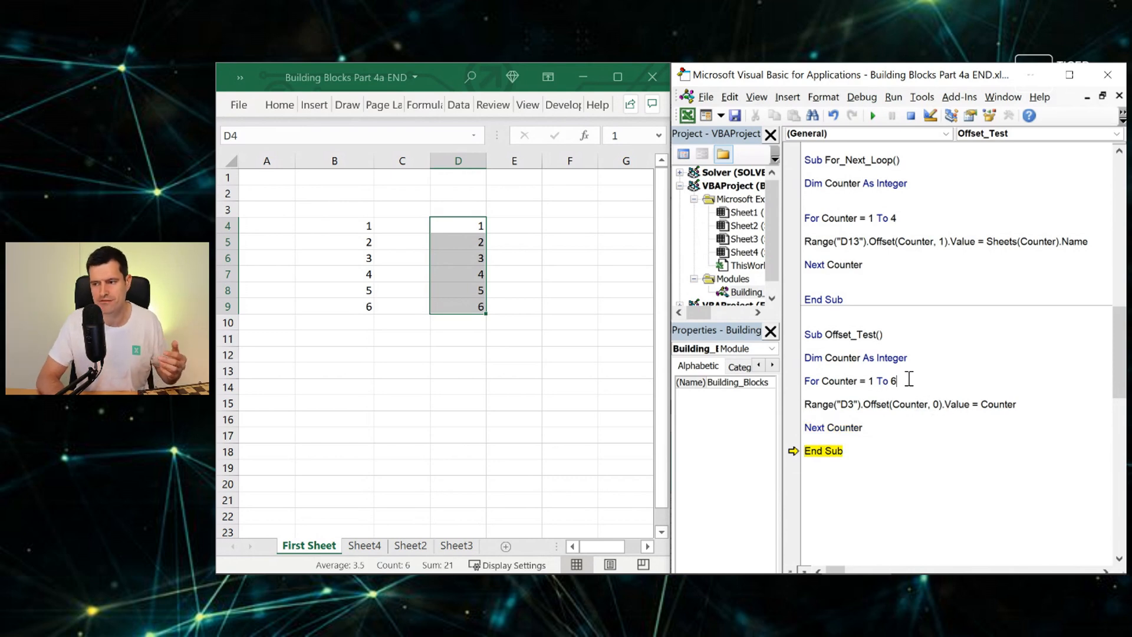
Set the loop to 1 To 26 and use Offset(Counter, Counter), then run the macro.
type("2")
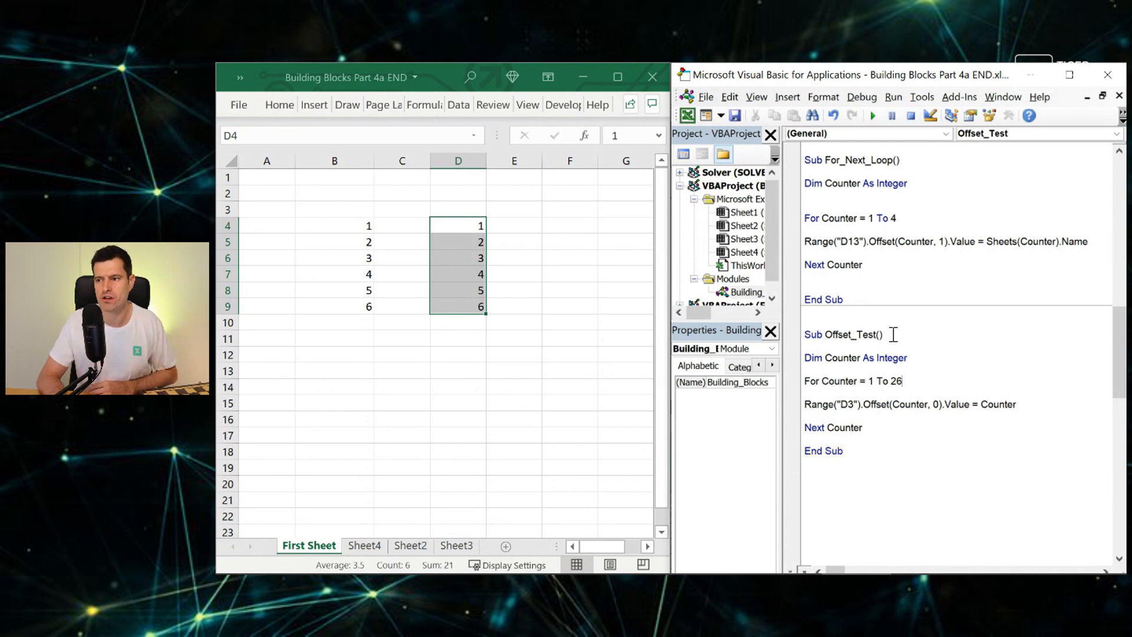
left_click(874, 115)
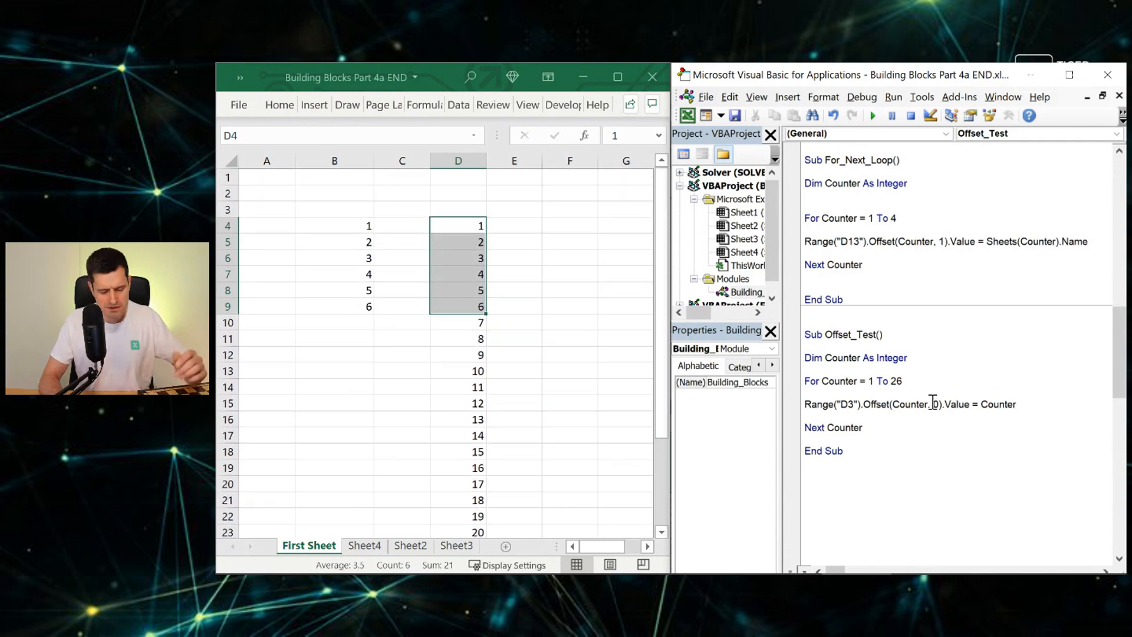
type("Counter")
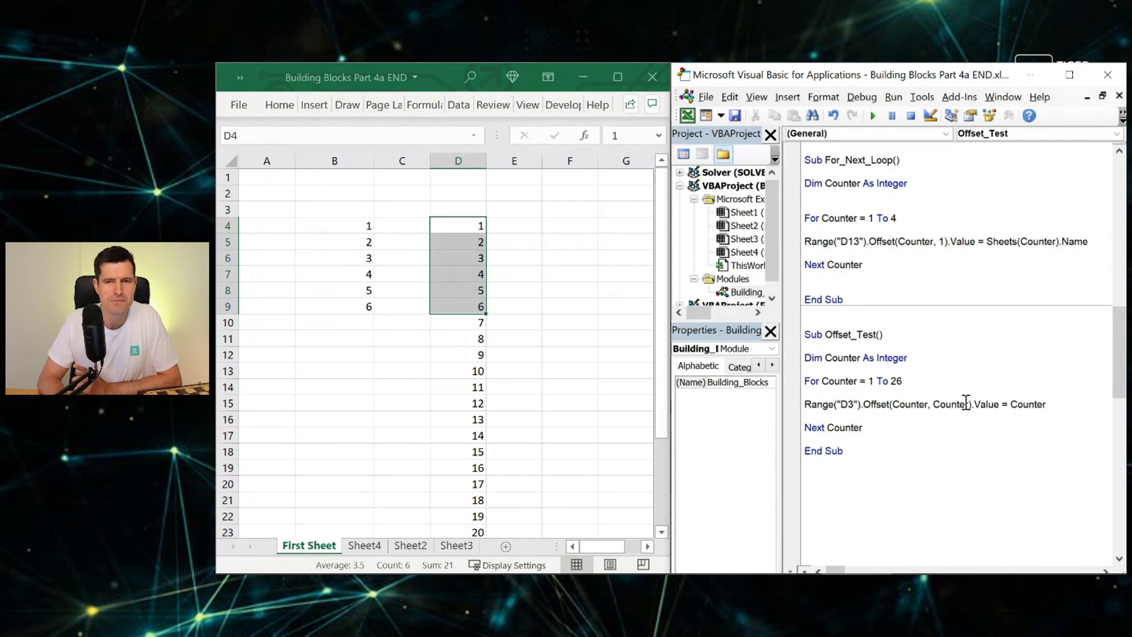
left_click(872, 116)
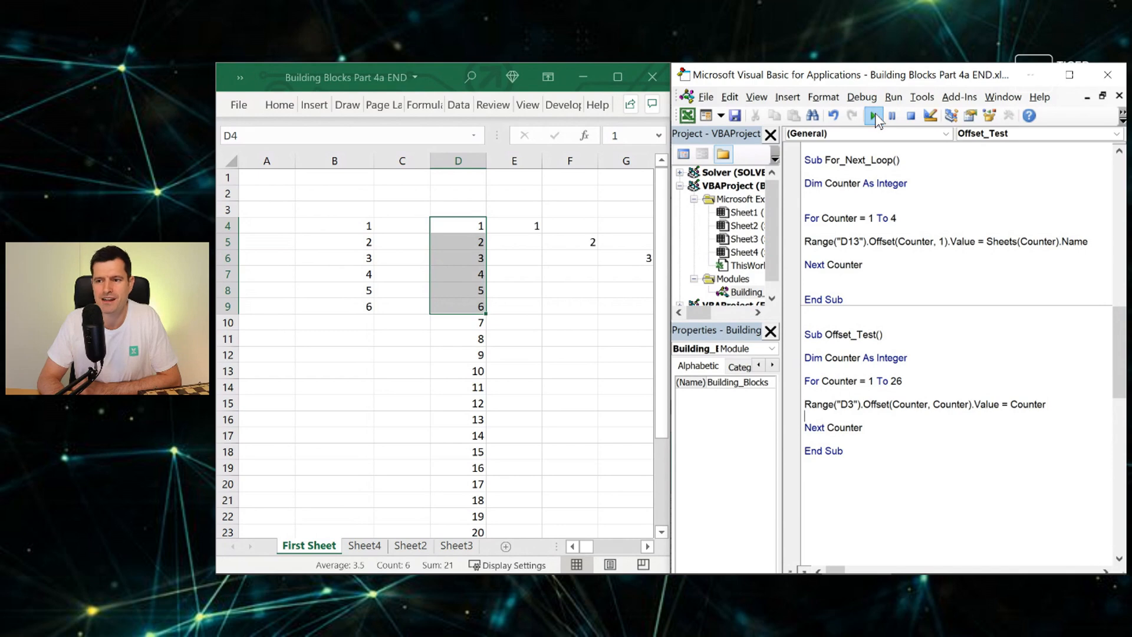